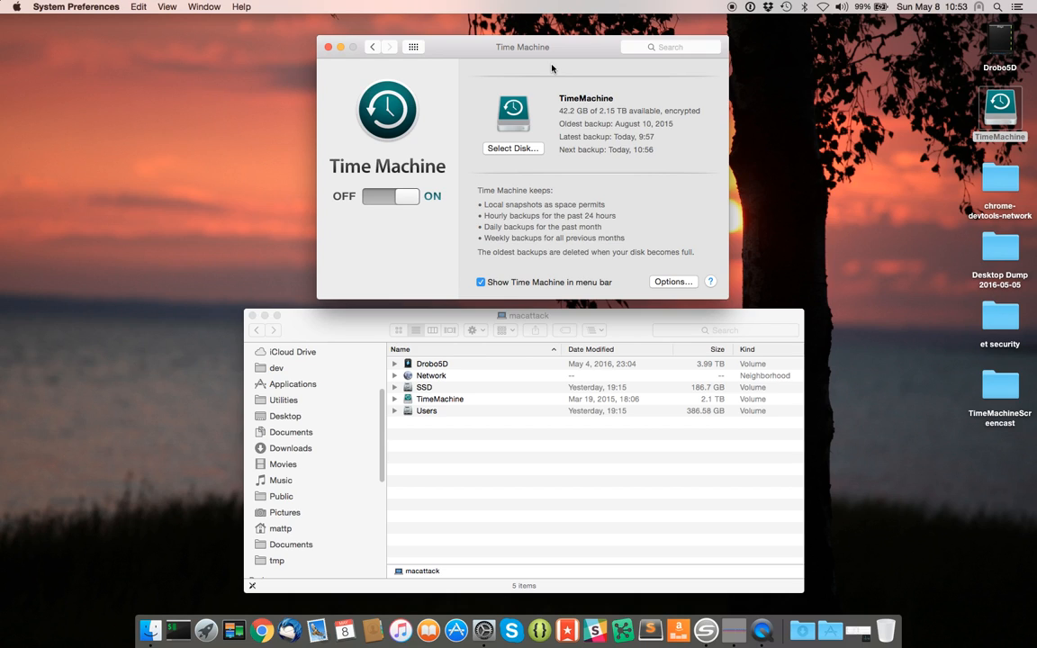
pyautogui.moveTo(554, 59)
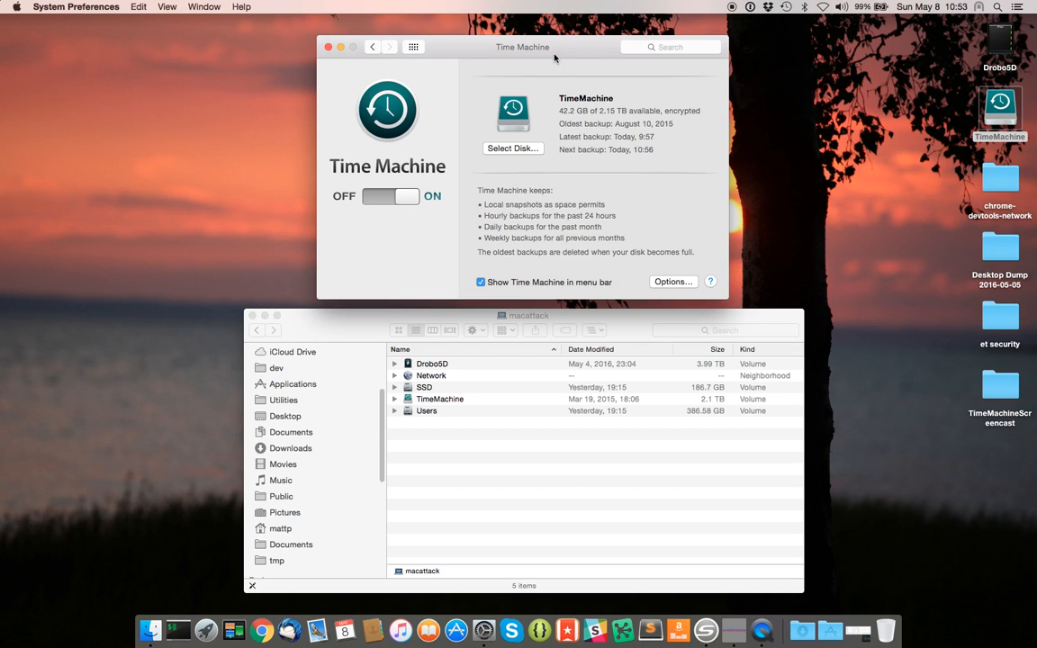
pyautogui.moveTo(568, 133)
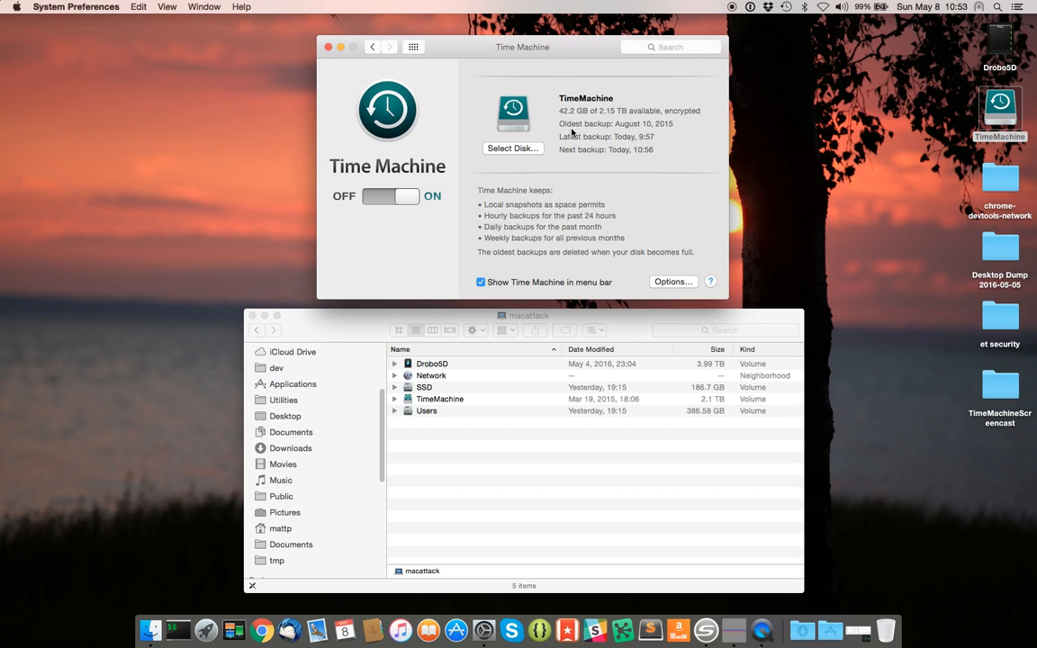
pyautogui.moveTo(567, 142)
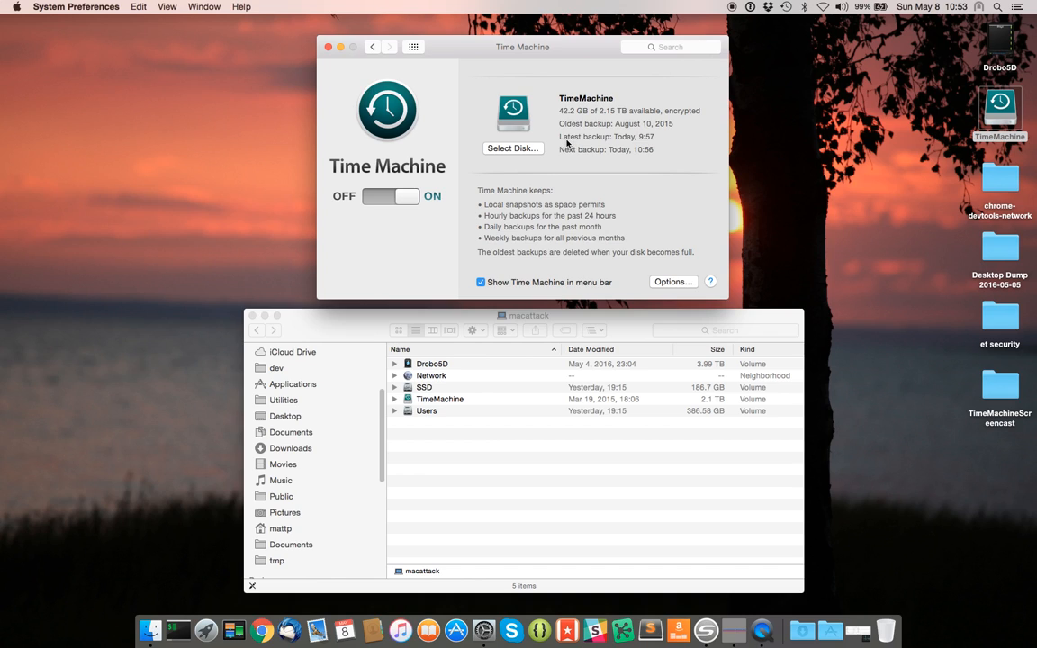
pyautogui.moveTo(537, 151)
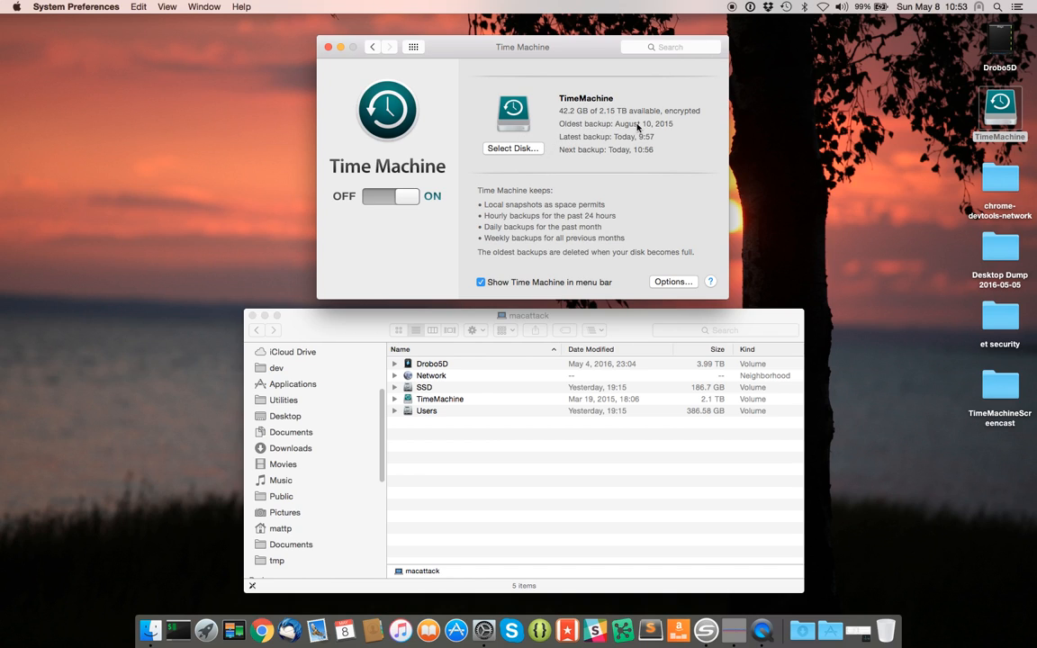
pyautogui.moveTo(670, 130)
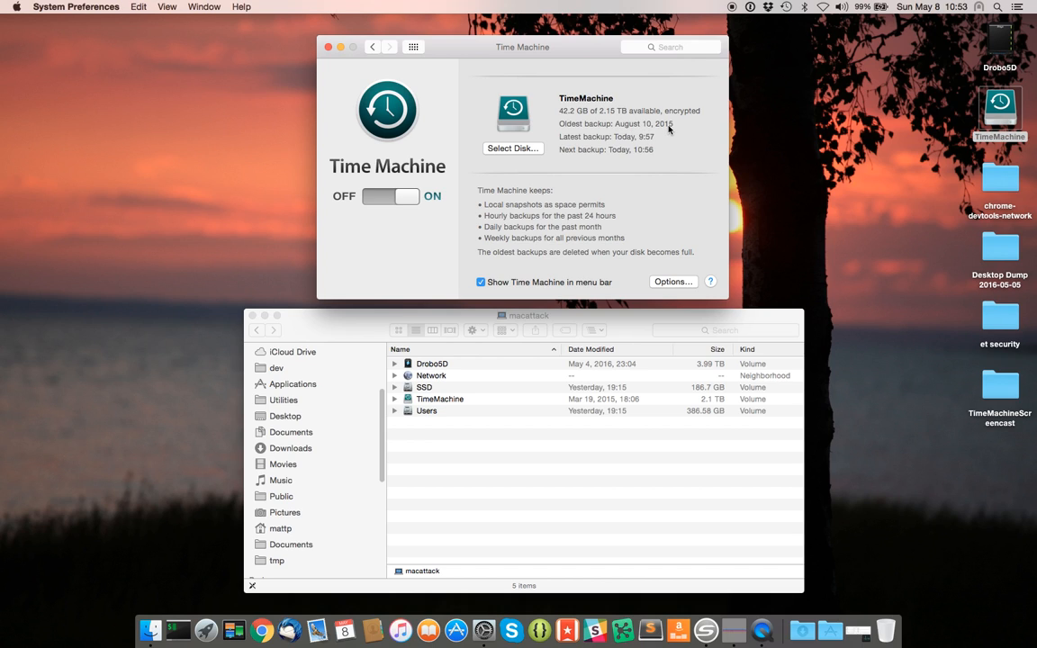
pyautogui.moveTo(540, 153)
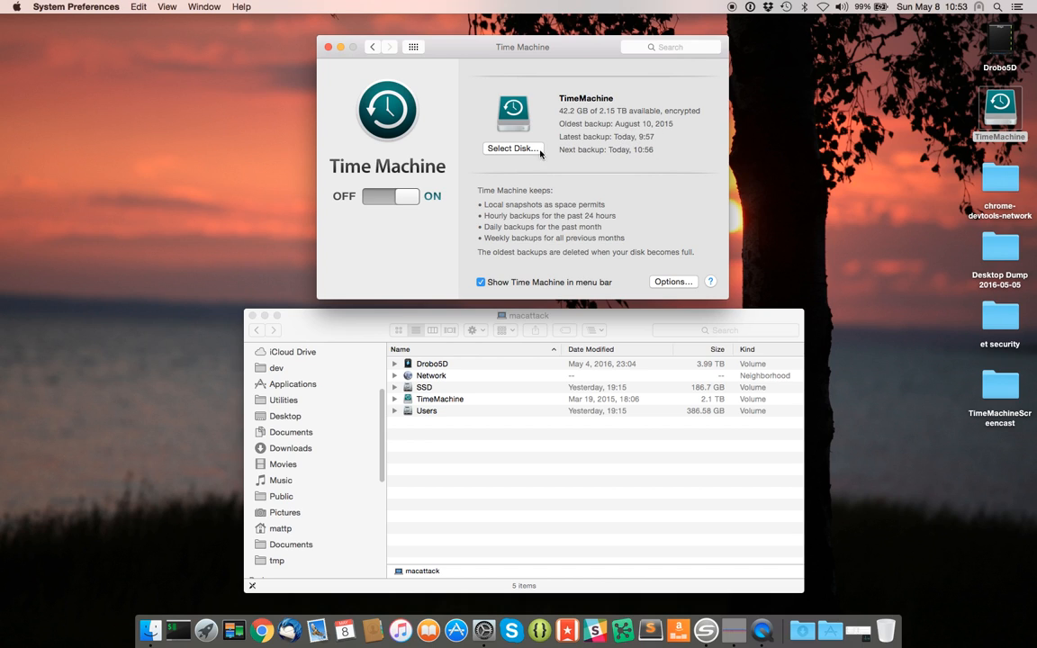
# Step: Look through the Select Disk list and the exclusion Options in Time Machine, changing nothing
pyautogui.click(513, 147)
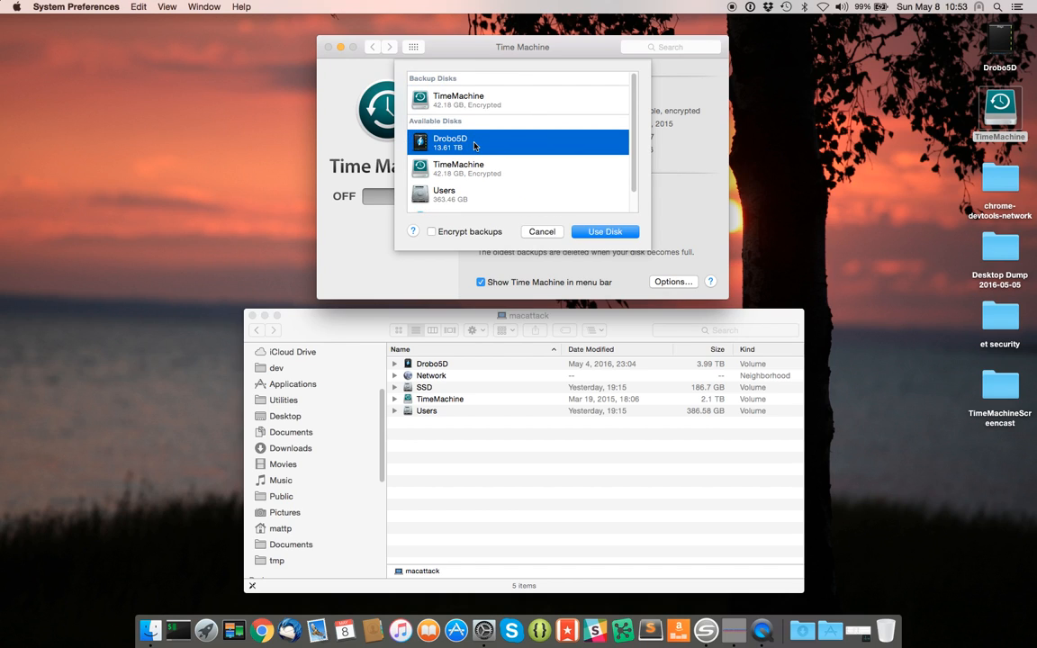
pyautogui.moveTo(518, 144)
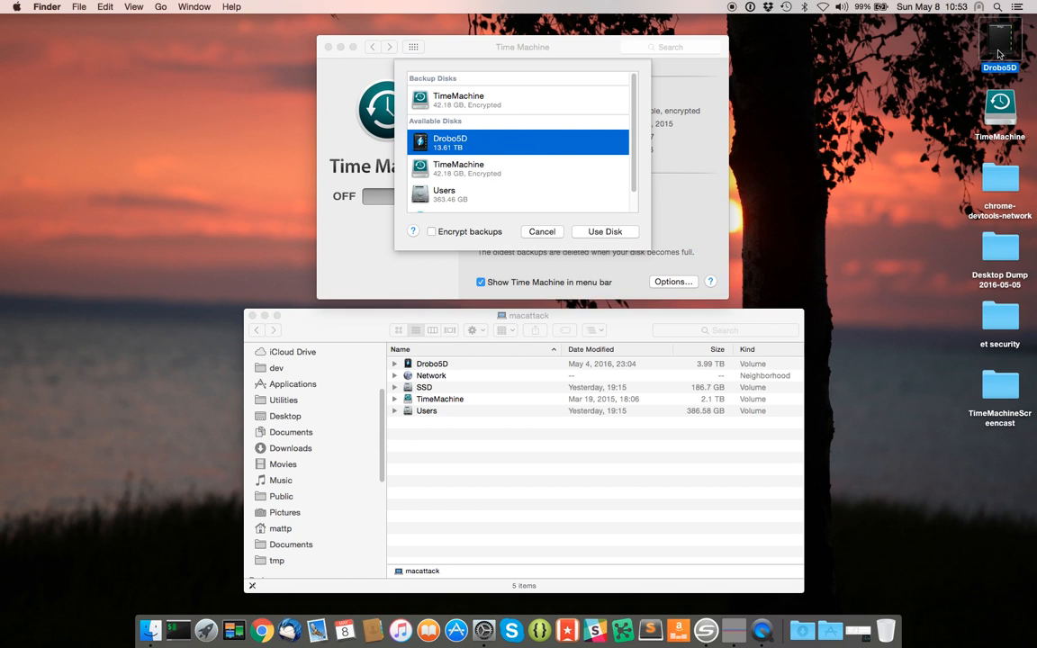
pyautogui.click(999, 106)
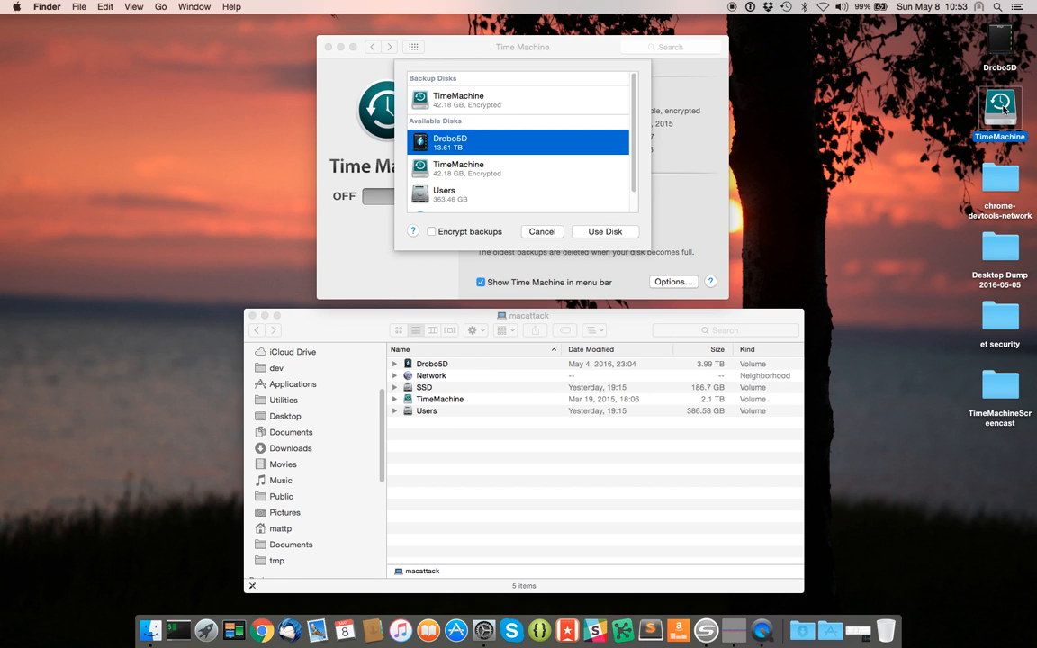
pyautogui.moveTo(482, 160)
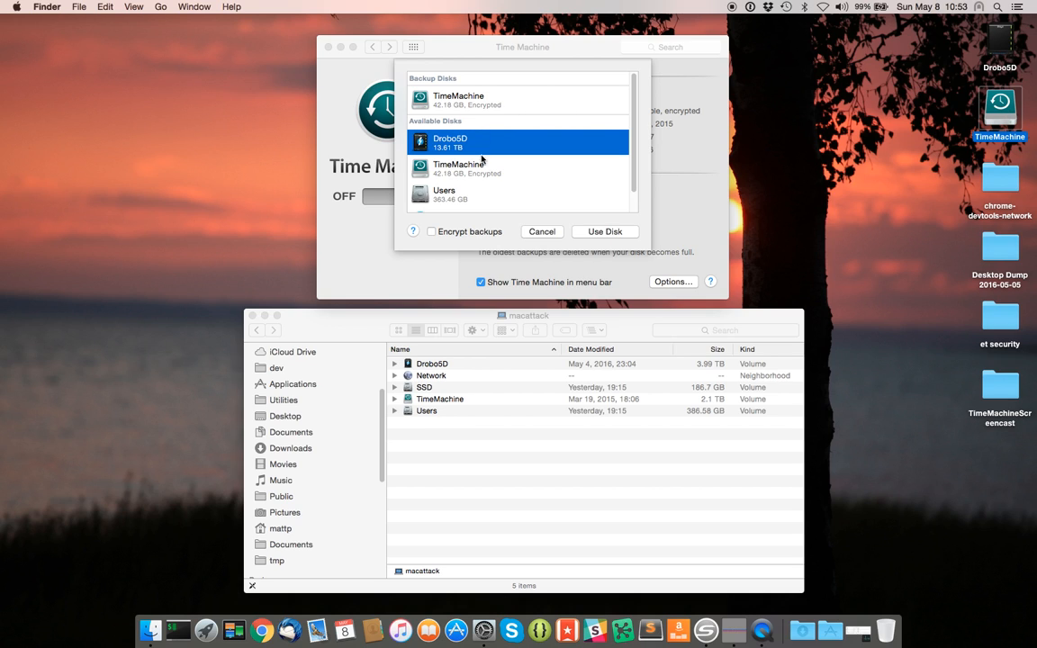
pyautogui.click(540, 230)
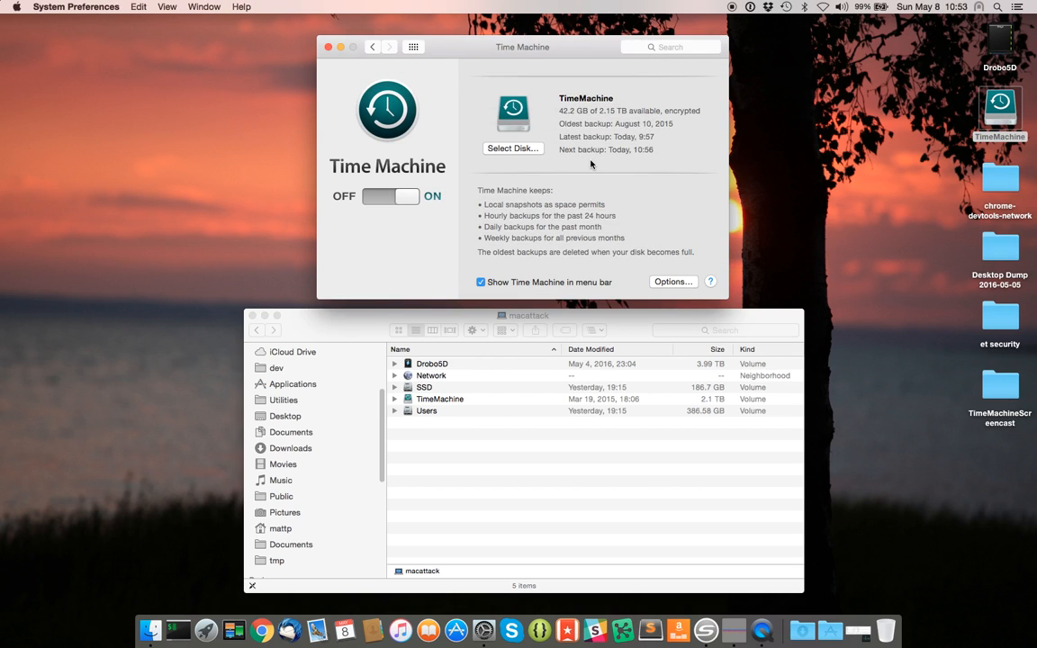
pyautogui.click(673, 281)
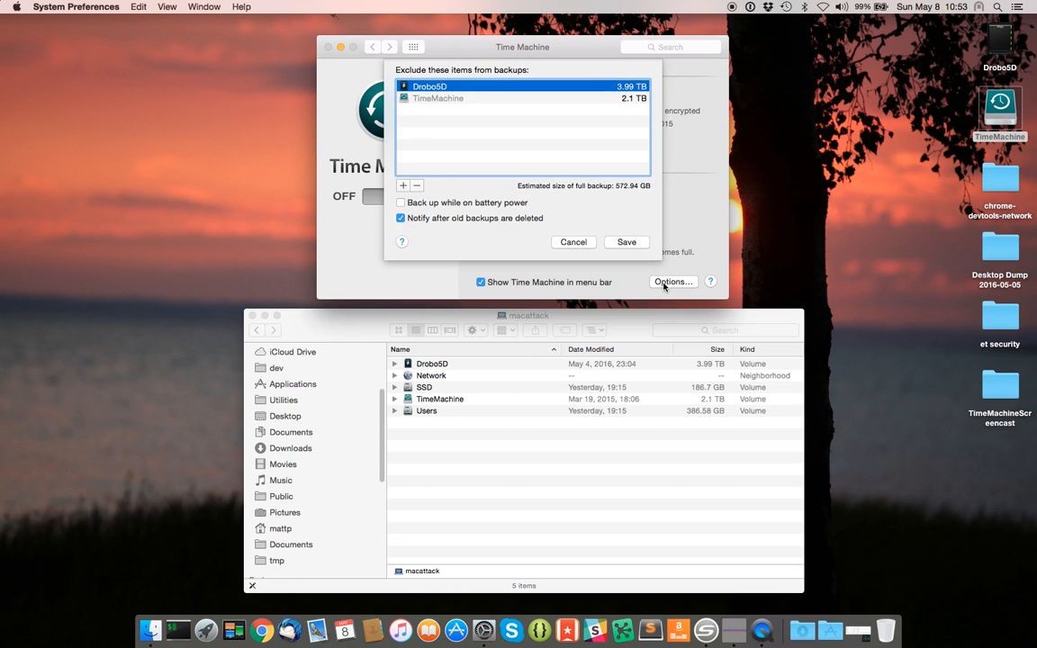
pyautogui.moveTo(441, 99)
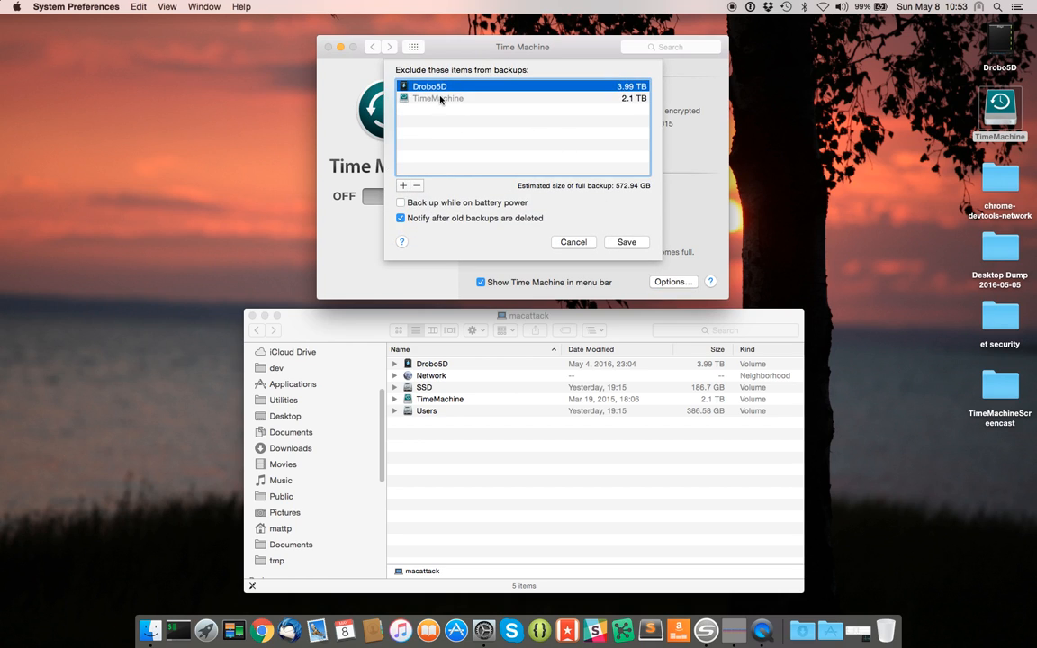
pyautogui.moveTo(441, 111)
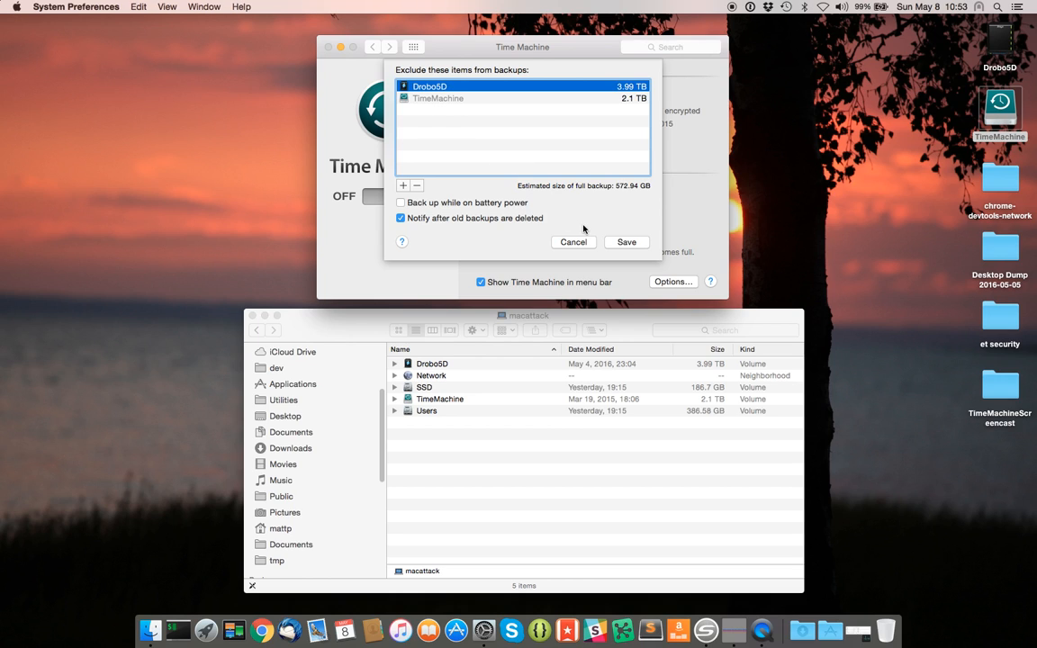
pyautogui.click(626, 241)
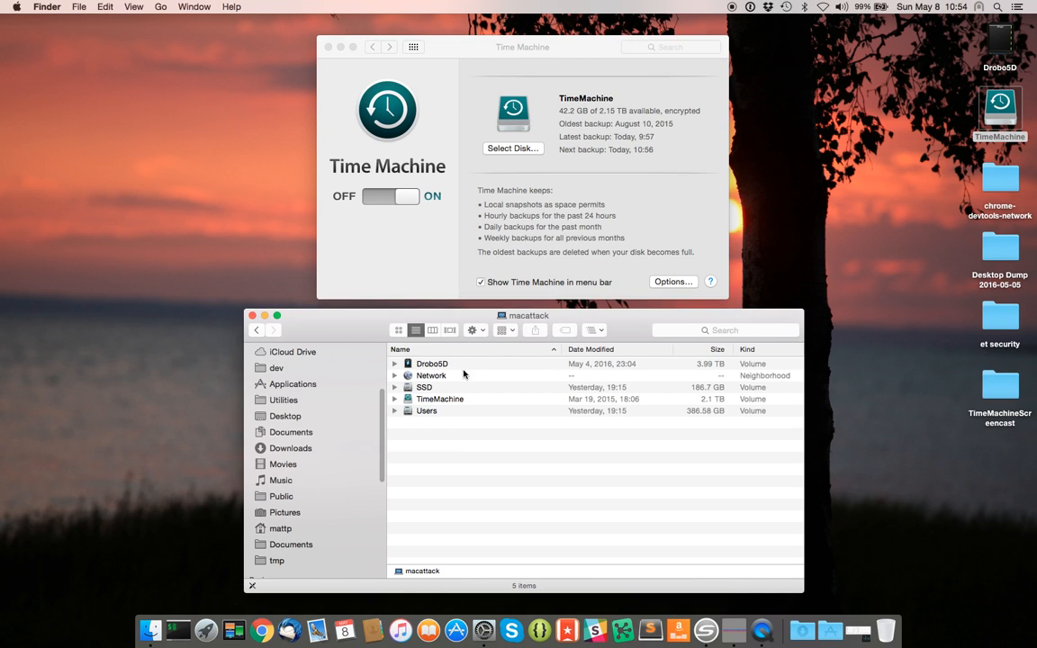
# Step: Select the DroboSD, TimeMachine, SSD and Users volumes in turn, then expand TimeMachine to reveal Backups.backupdb
pyautogui.click(432, 364)
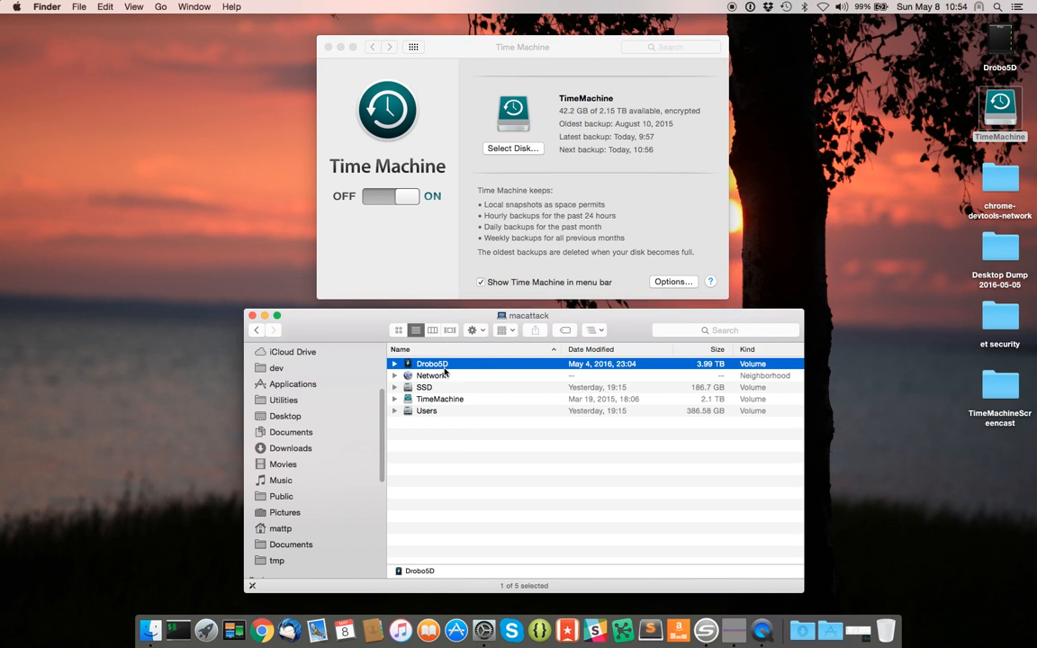
pyautogui.click(440, 400)
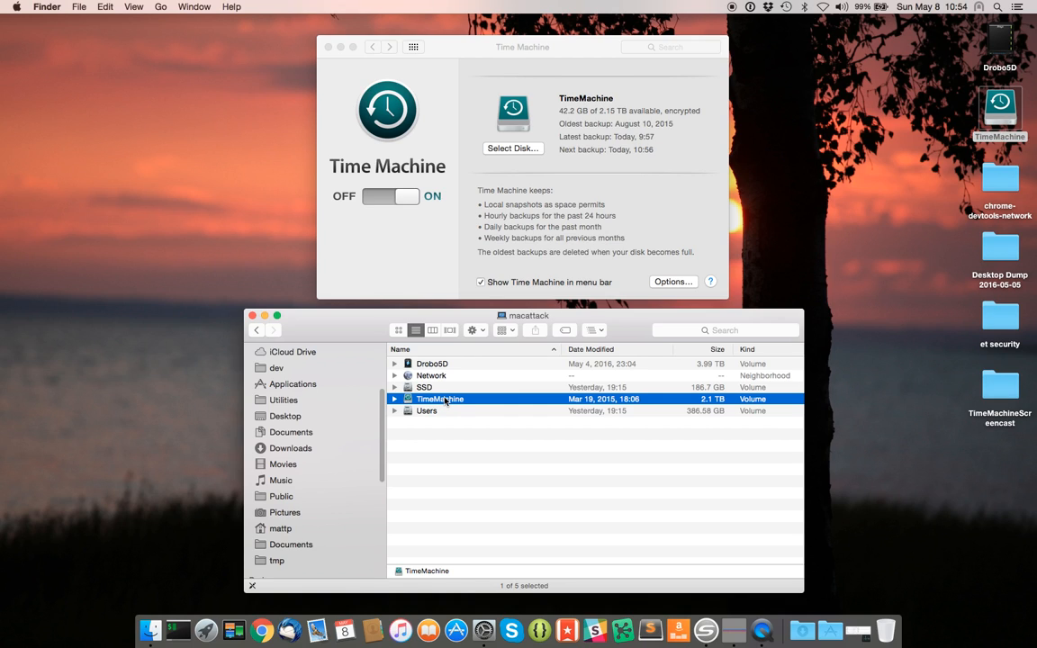
pyautogui.click(424, 387)
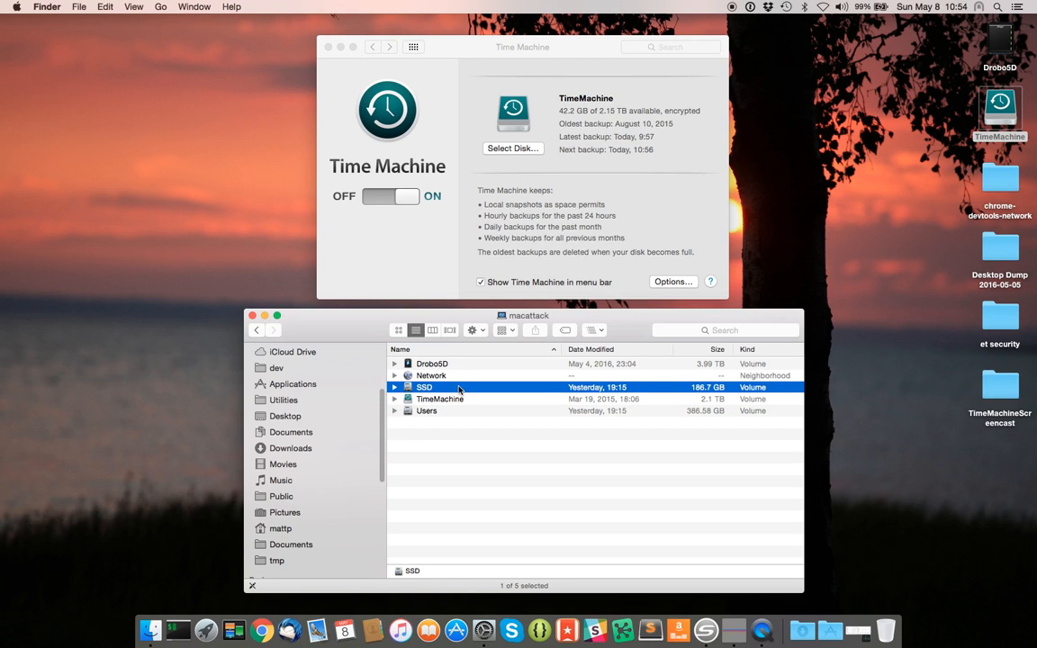
pyautogui.moveTo(464, 396)
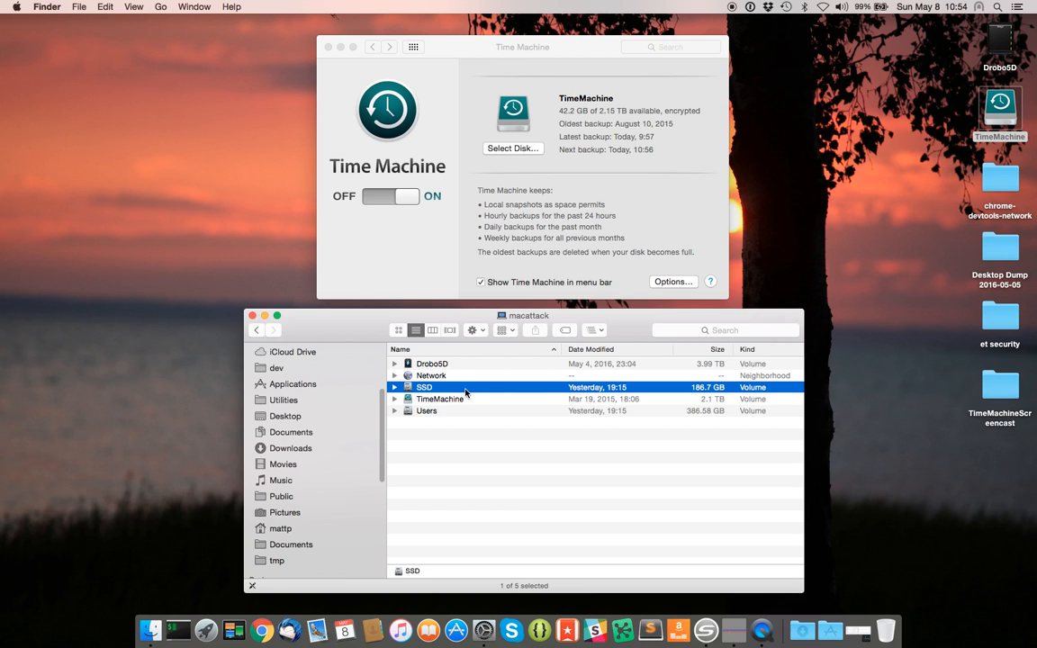
pyautogui.click(427, 411)
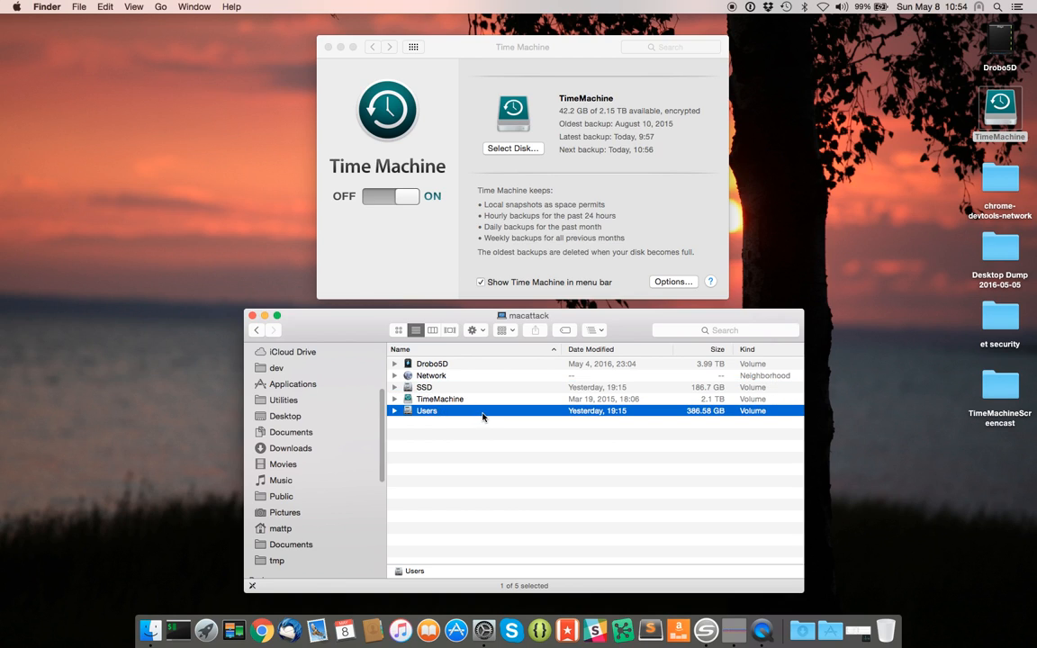
pyautogui.moveTo(492, 438)
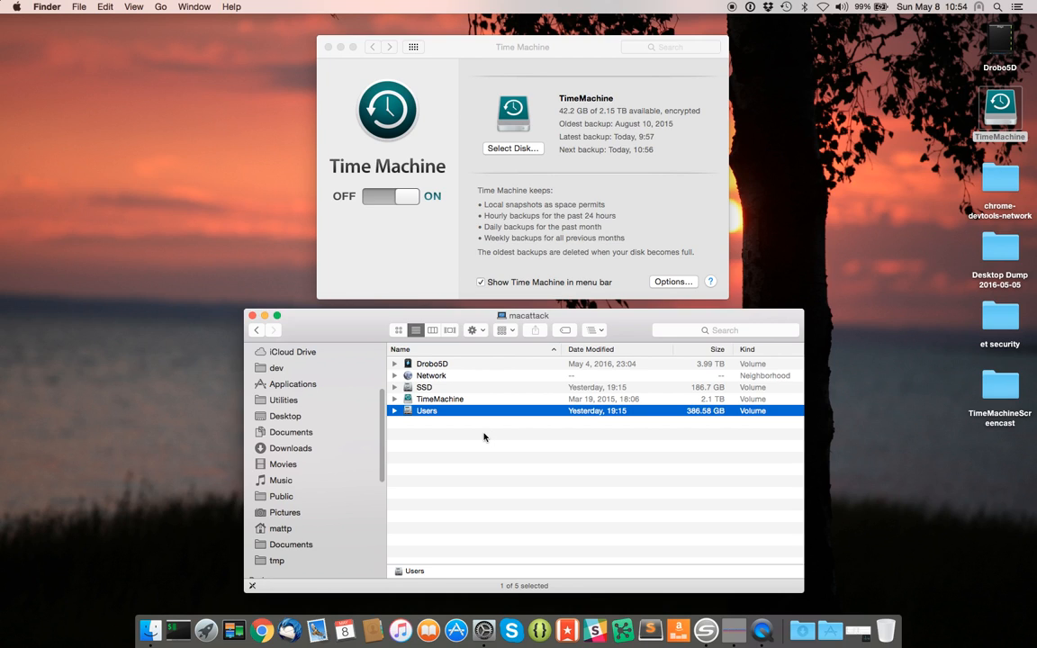
pyautogui.moveTo(468, 360)
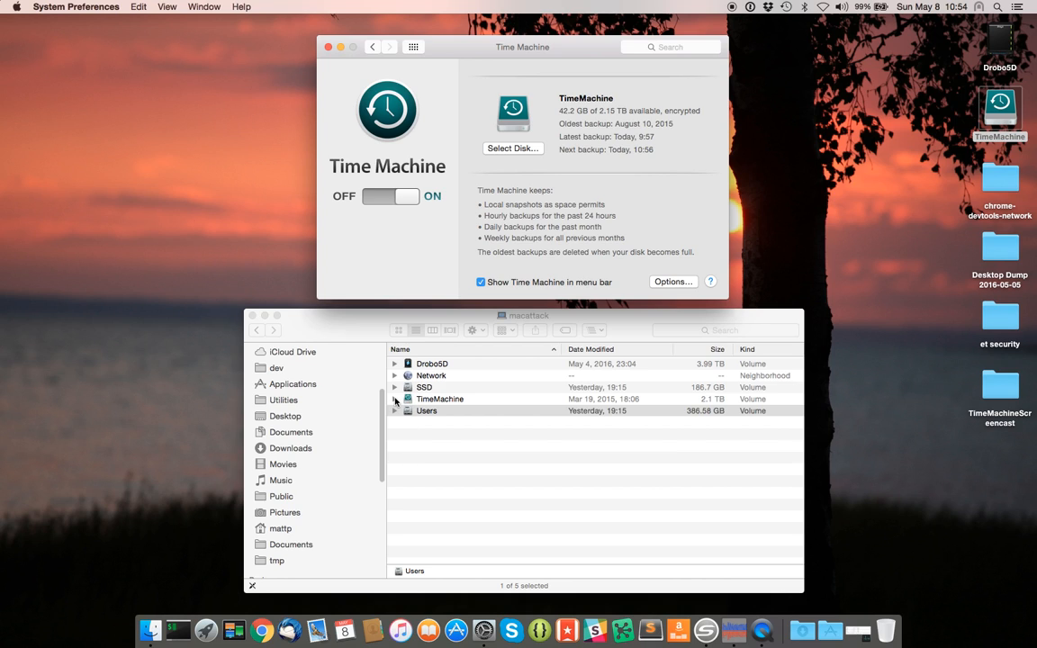
pyautogui.click(394, 400)
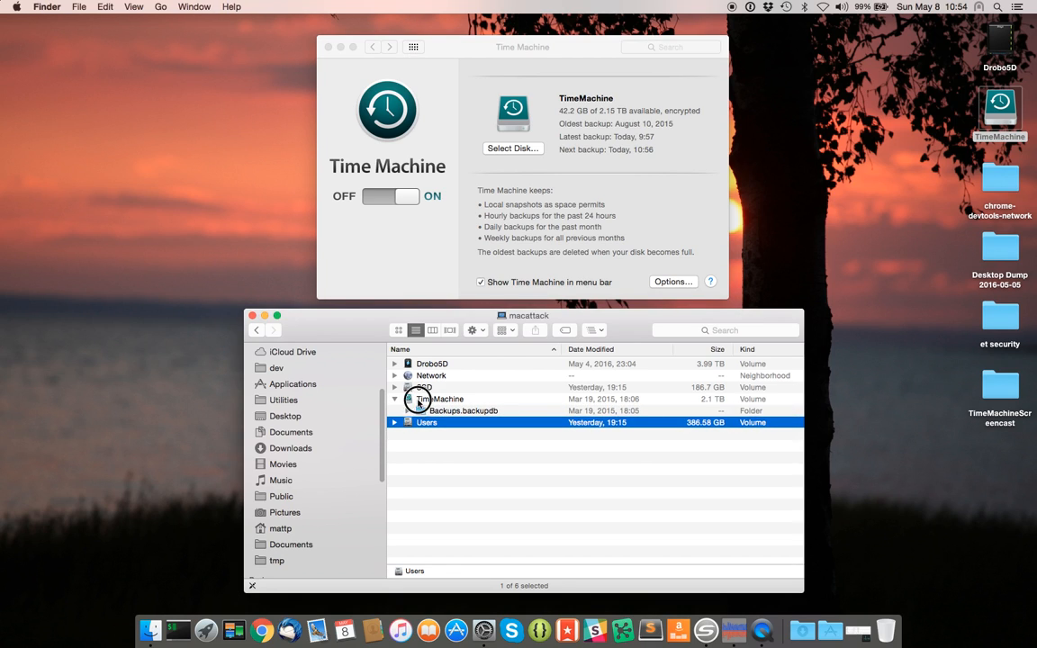
pyautogui.doubleClick(441, 399)
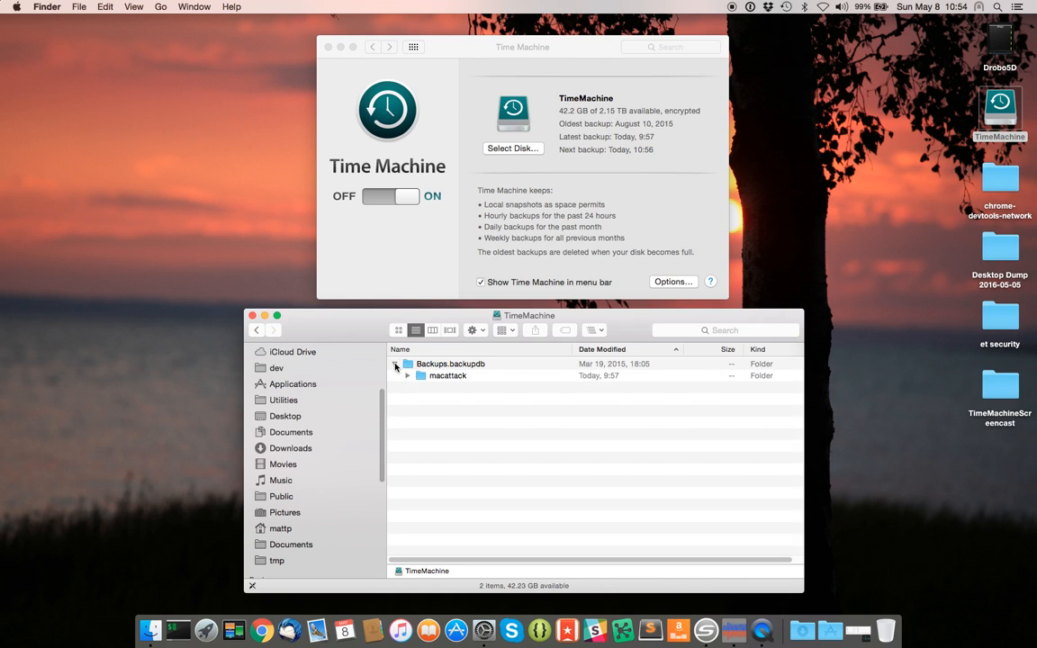
pyautogui.click(407, 376)
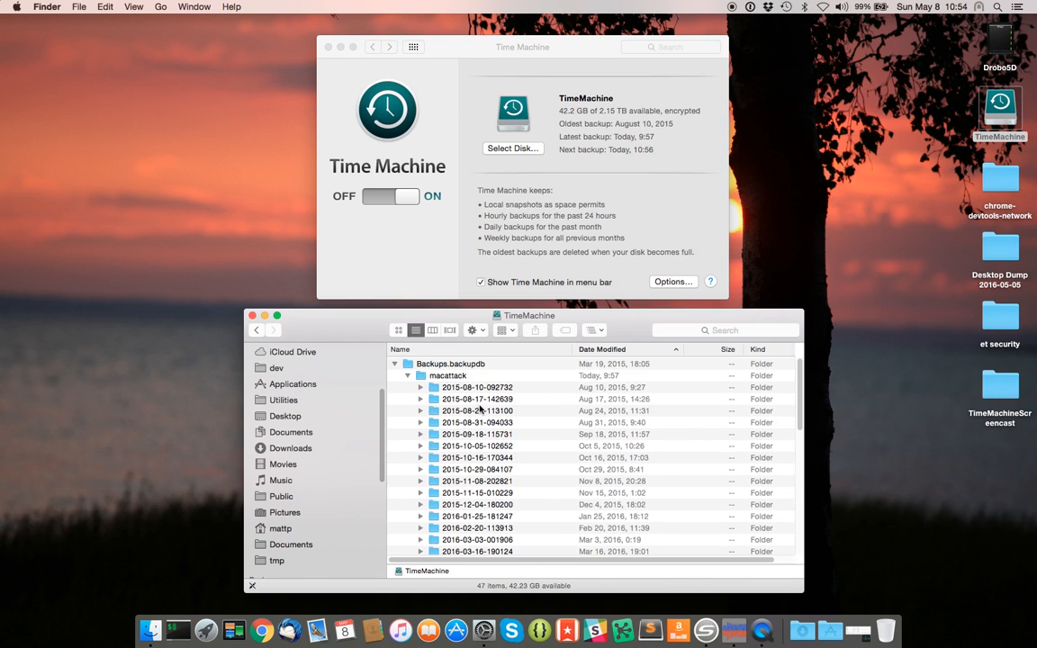
pyautogui.click(477, 387)
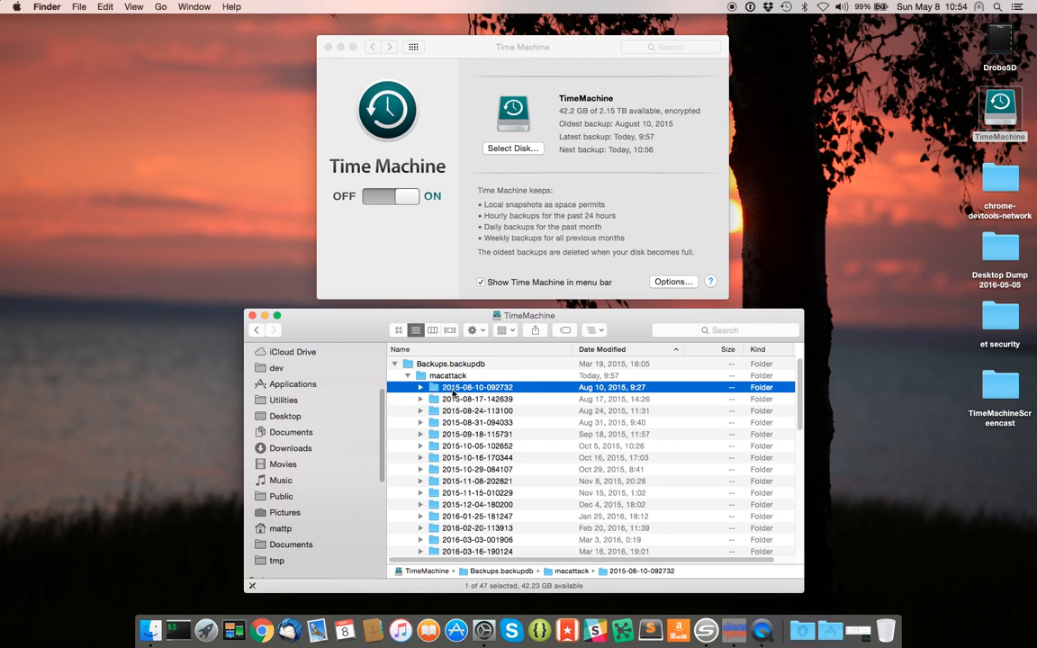
pyautogui.moveTo(479, 394)
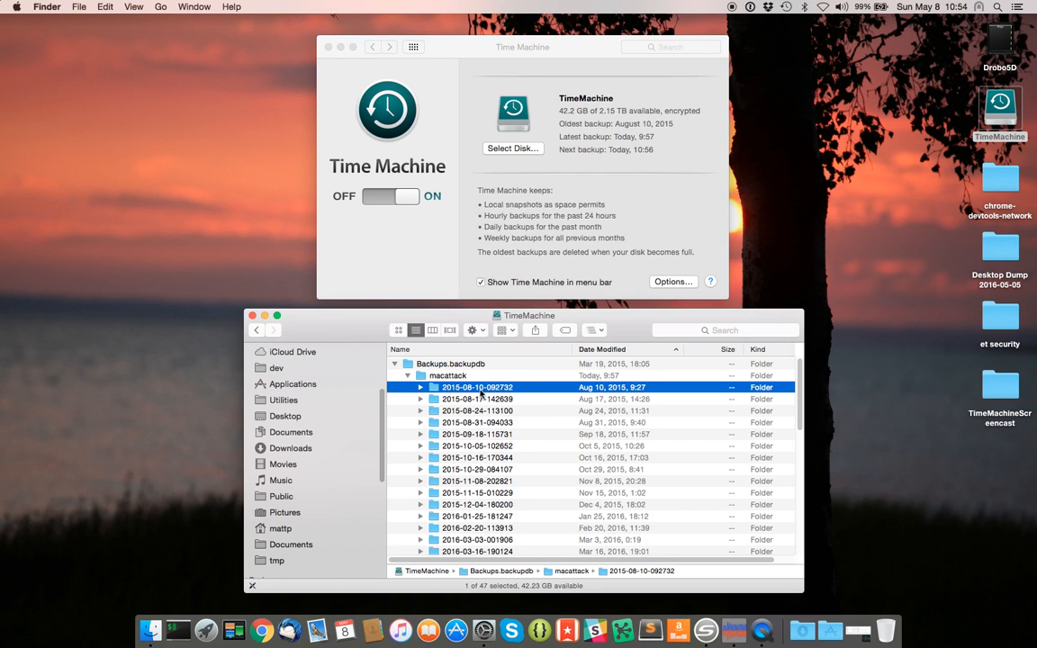
pyautogui.moveTo(634, 133)
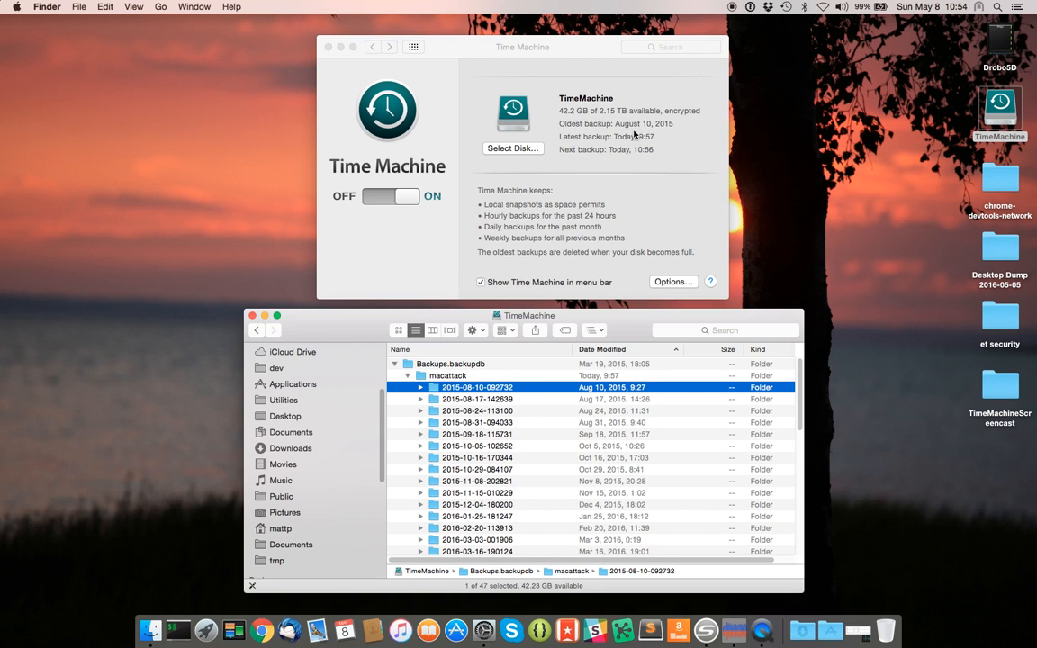
pyautogui.moveTo(558, 320)
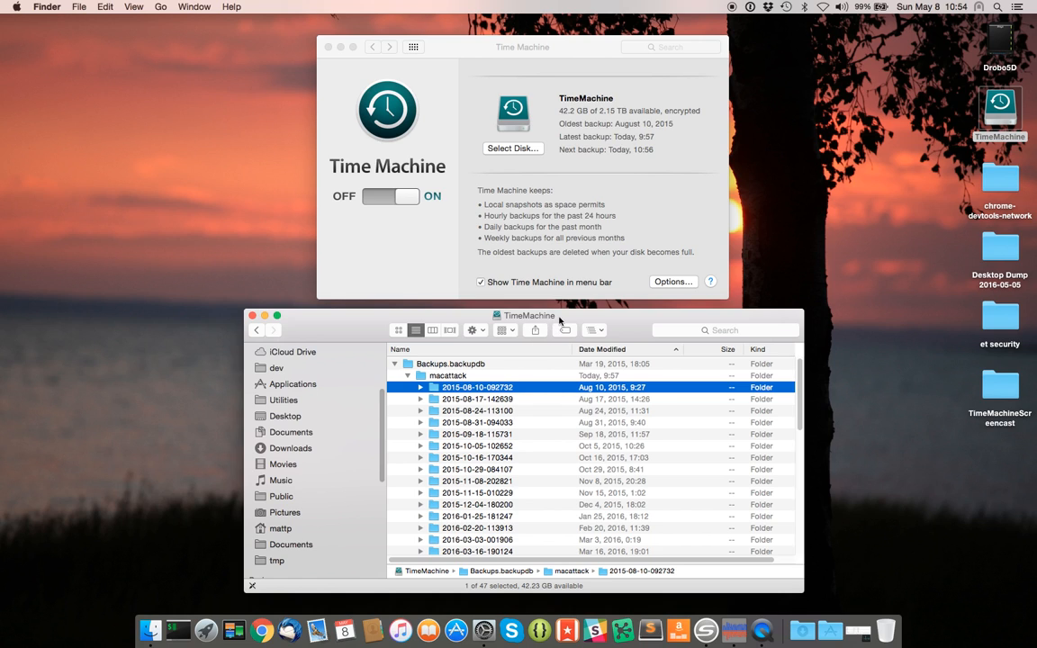
pyautogui.moveTo(585, 352)
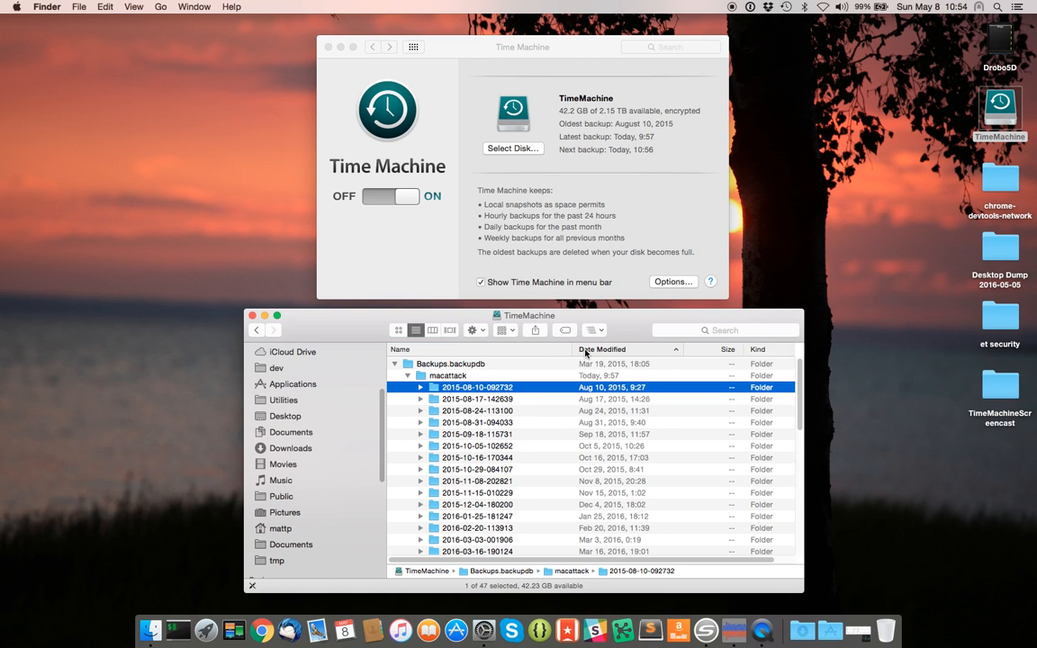
pyautogui.scroll(-3)
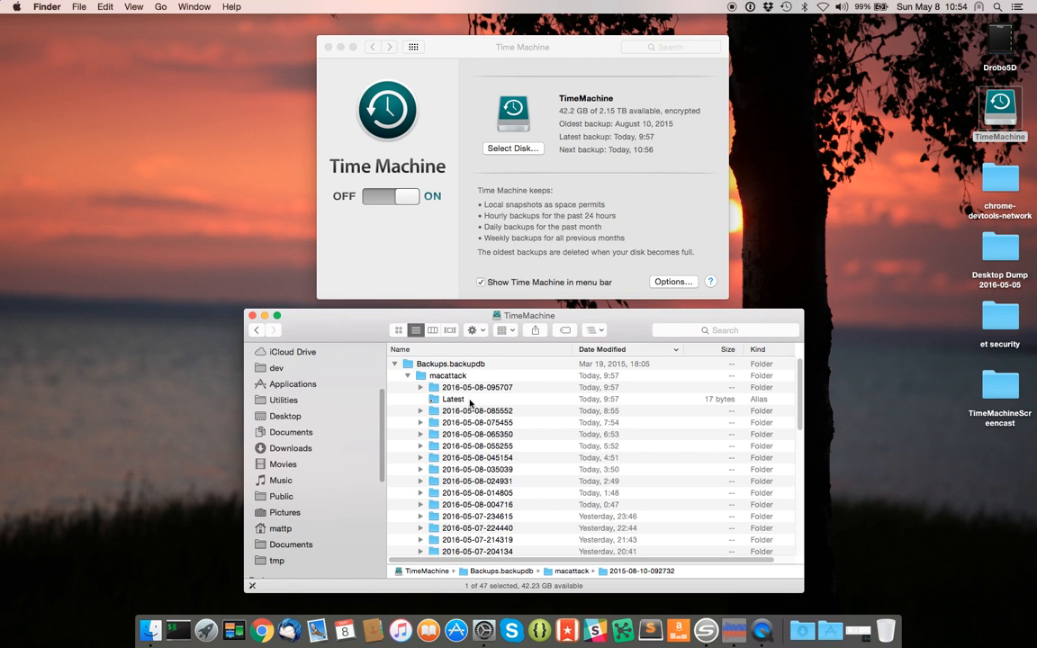
pyautogui.click(477, 410)
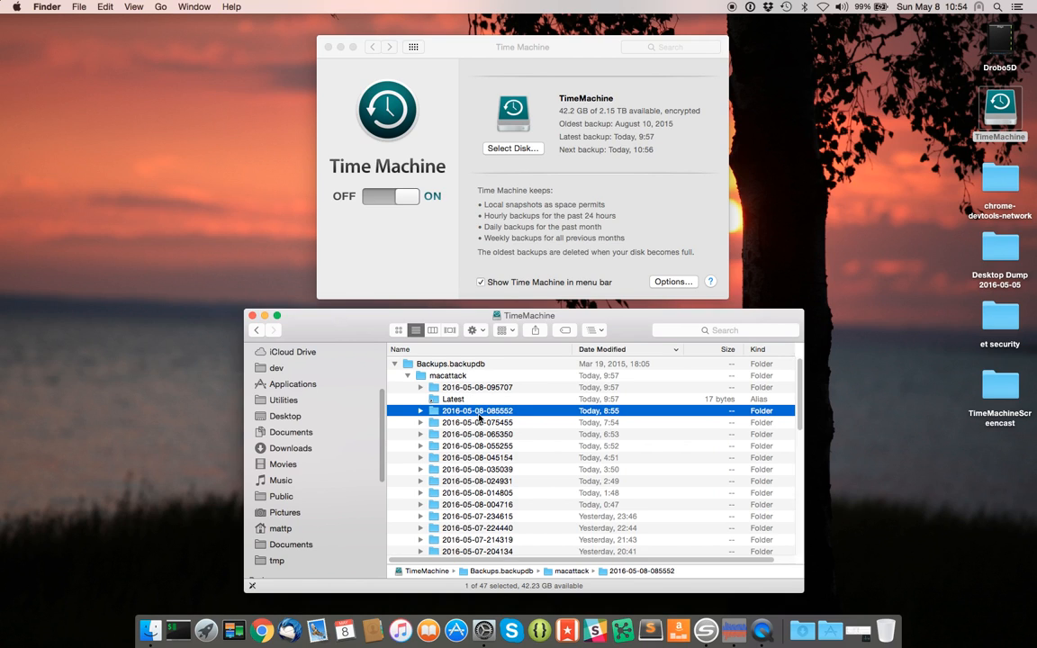
pyautogui.moveTo(471, 392)
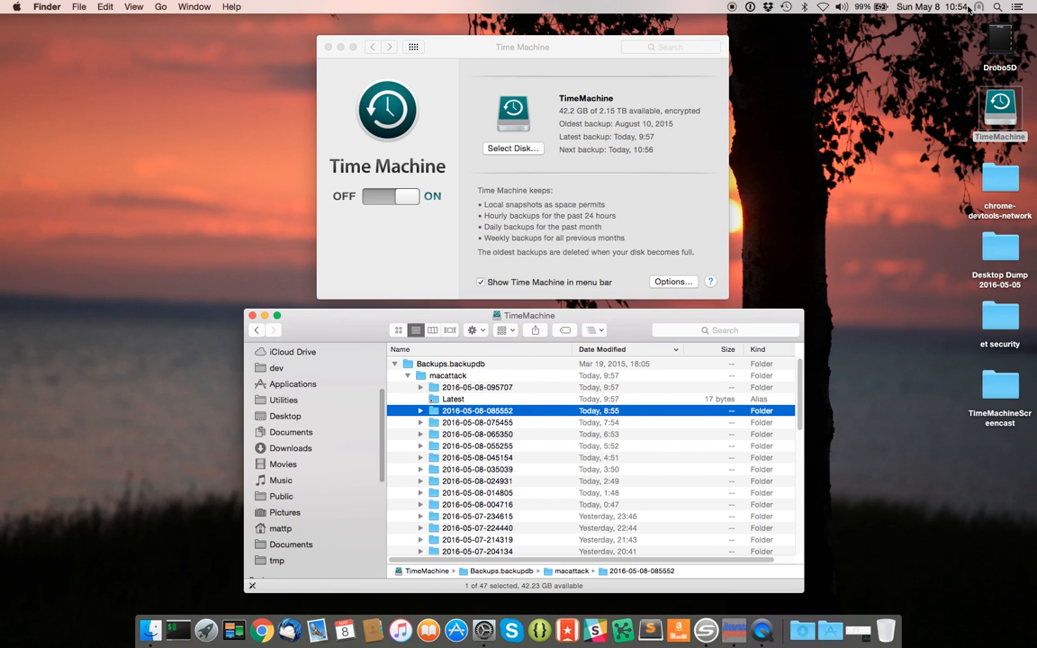
pyautogui.moveTo(799, 262)
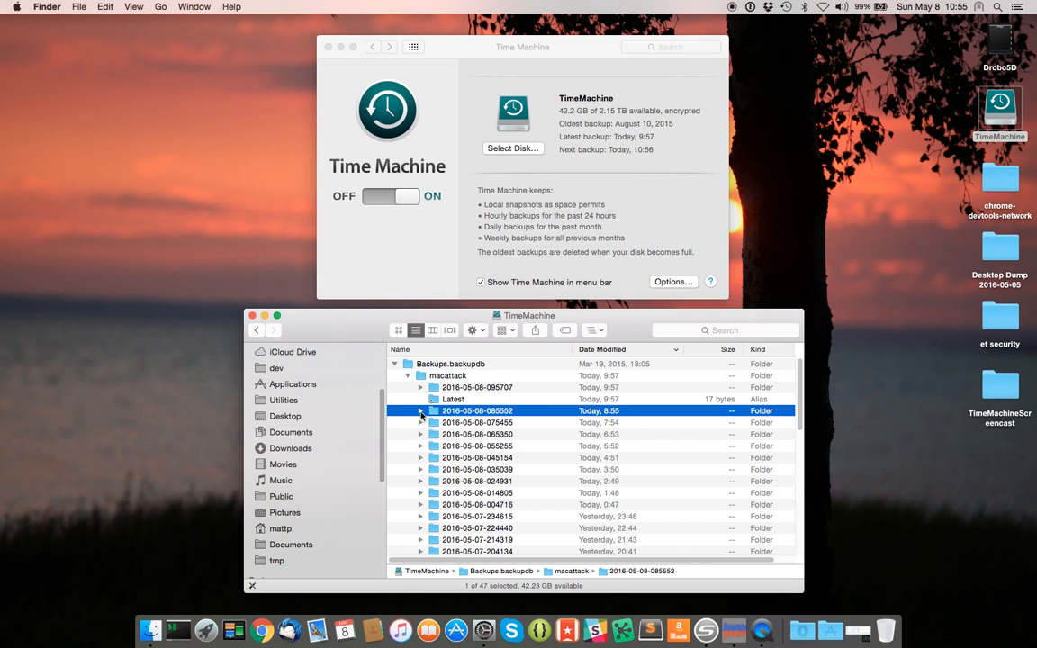
pyautogui.click(420, 410)
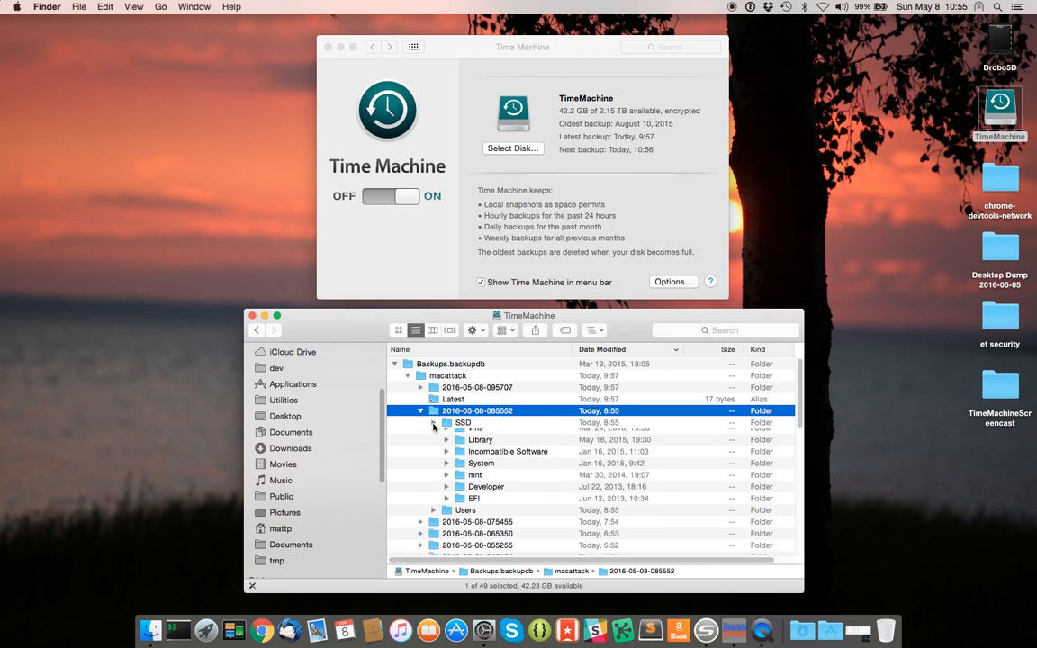
pyautogui.click(421, 421)
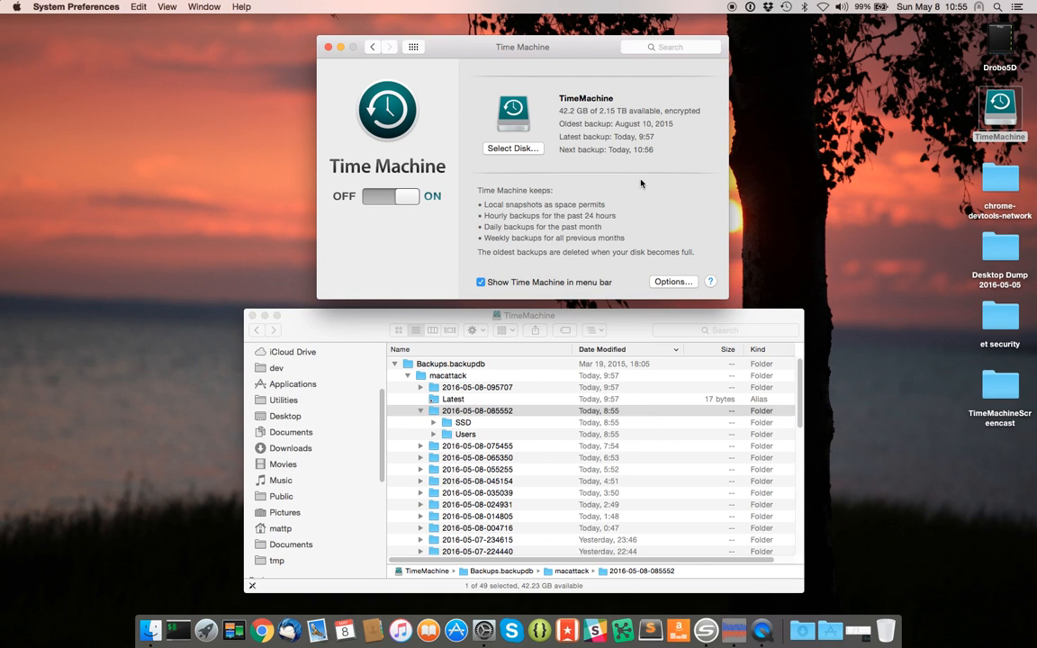
# Step: Enter Time Machine, go back to an earlier home-folder snapshot, then cancel out without restoring
pyautogui.click(785, 7)
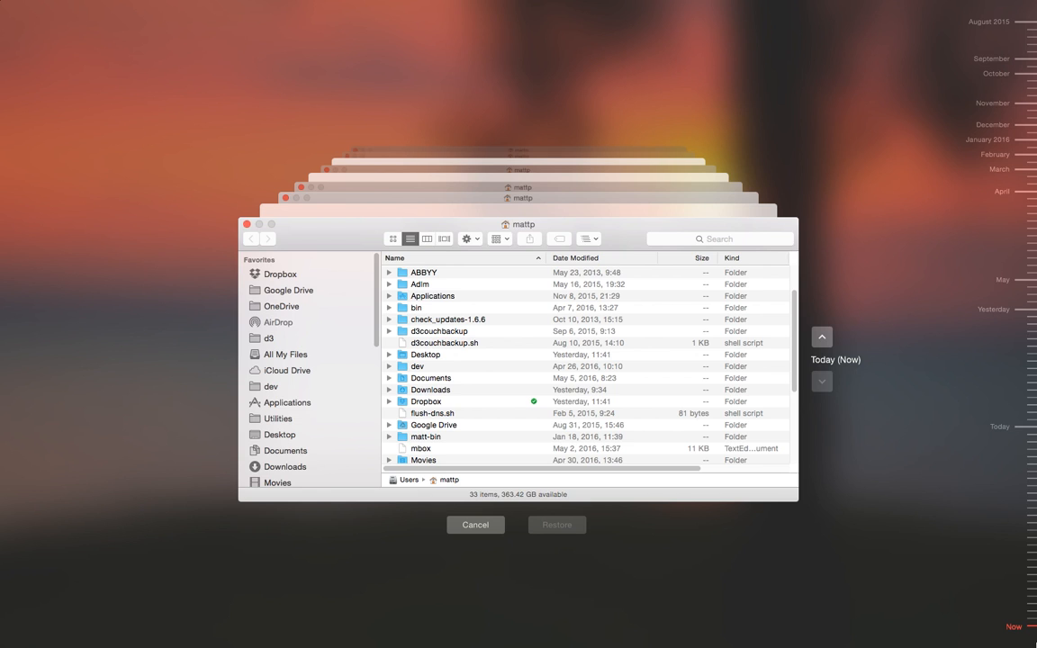
pyautogui.moveTo(1008, 40)
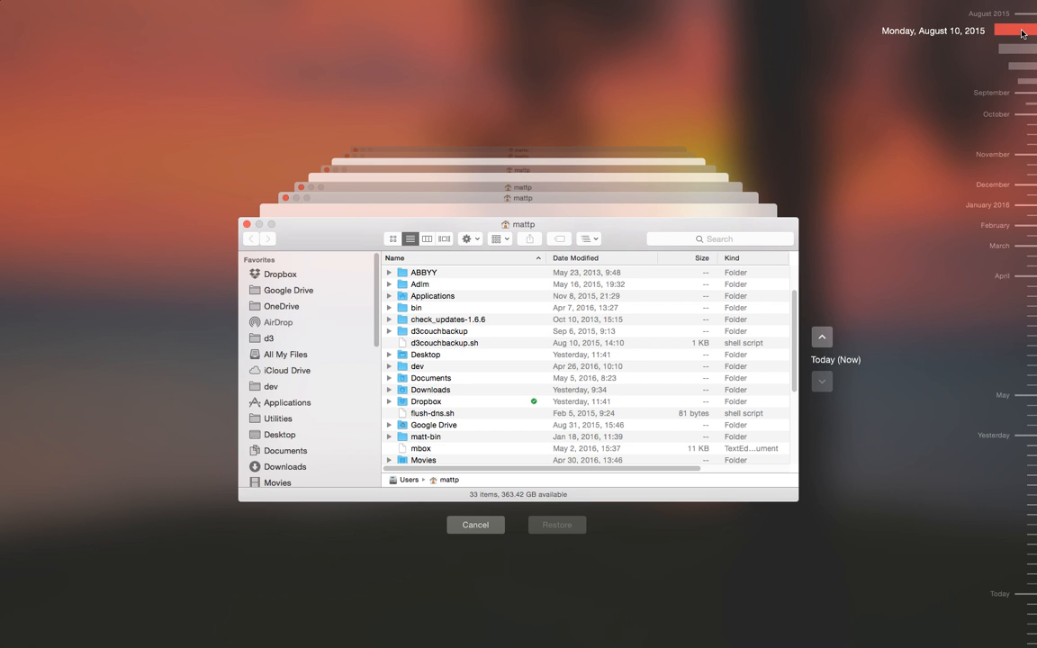
pyautogui.moveTo(1022, 34)
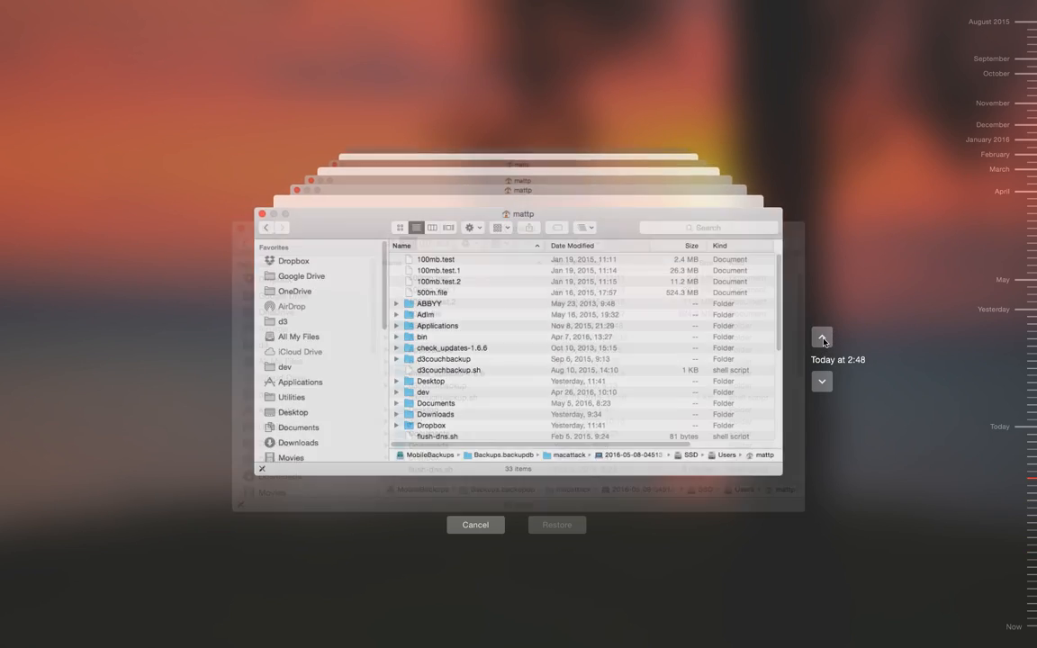
pyautogui.click(821, 338)
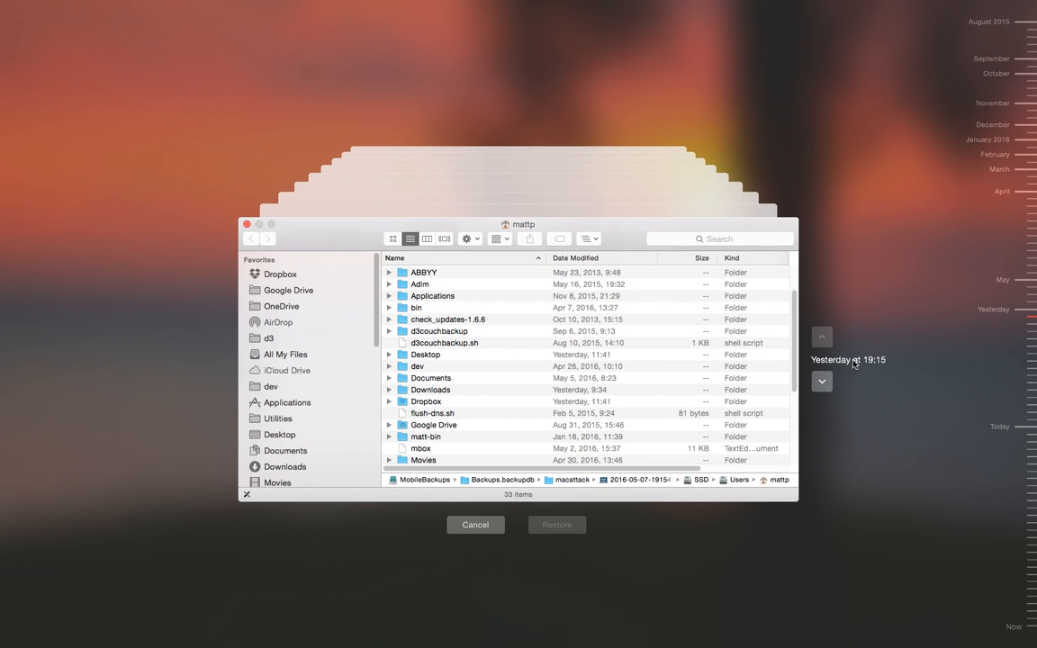
pyautogui.moveTo(871, 367)
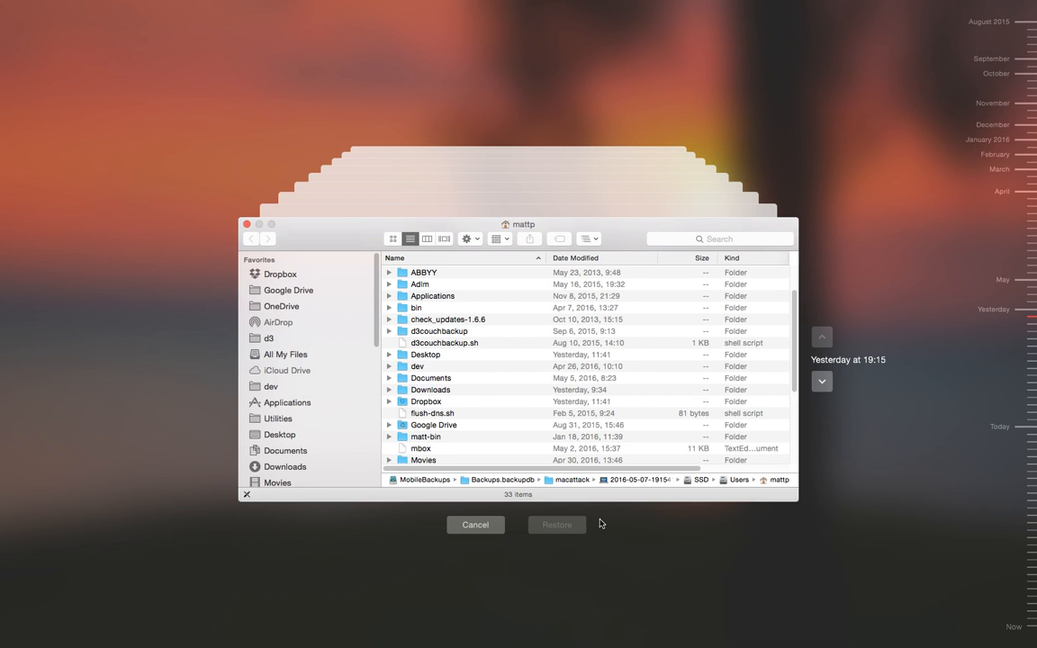
pyautogui.moveTo(486, 500)
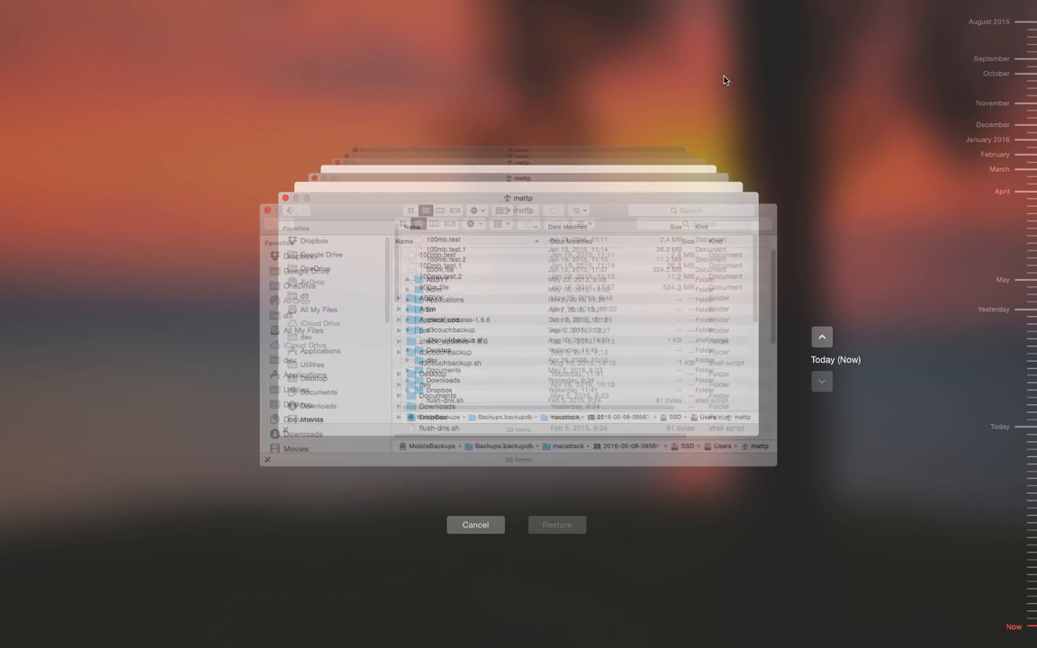
pyautogui.click(475, 526)
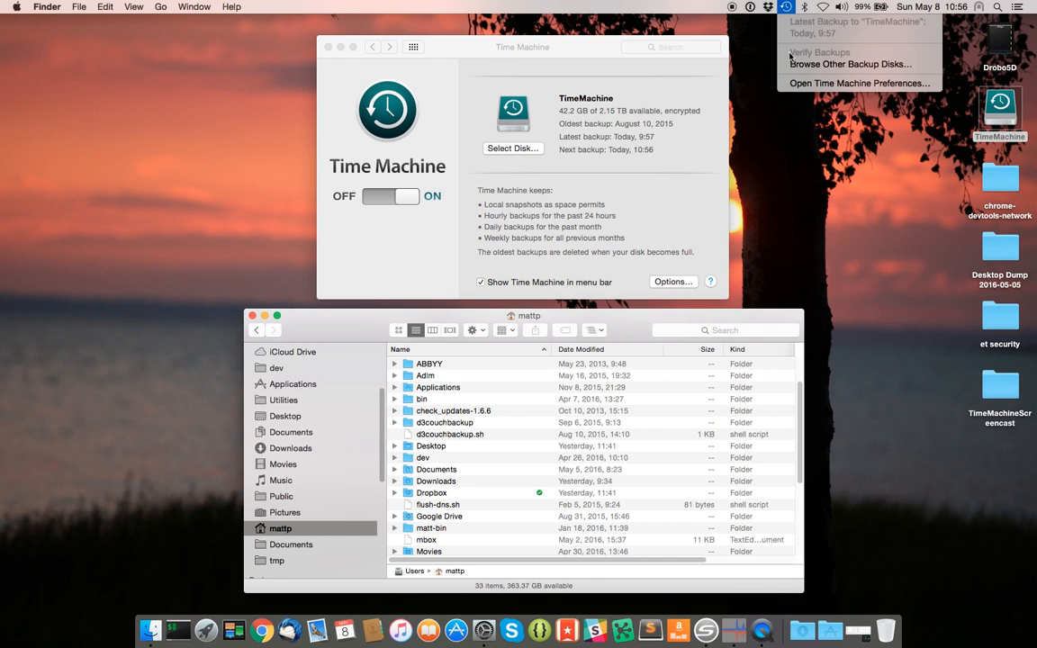
pyautogui.click(849, 65)
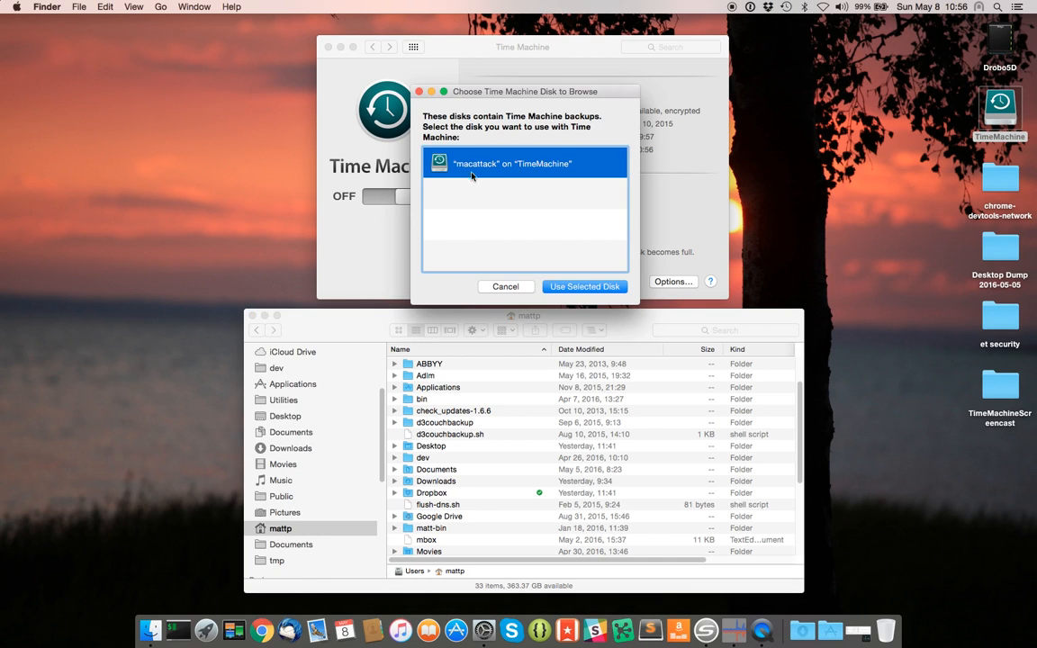
pyautogui.moveTo(943, 115)
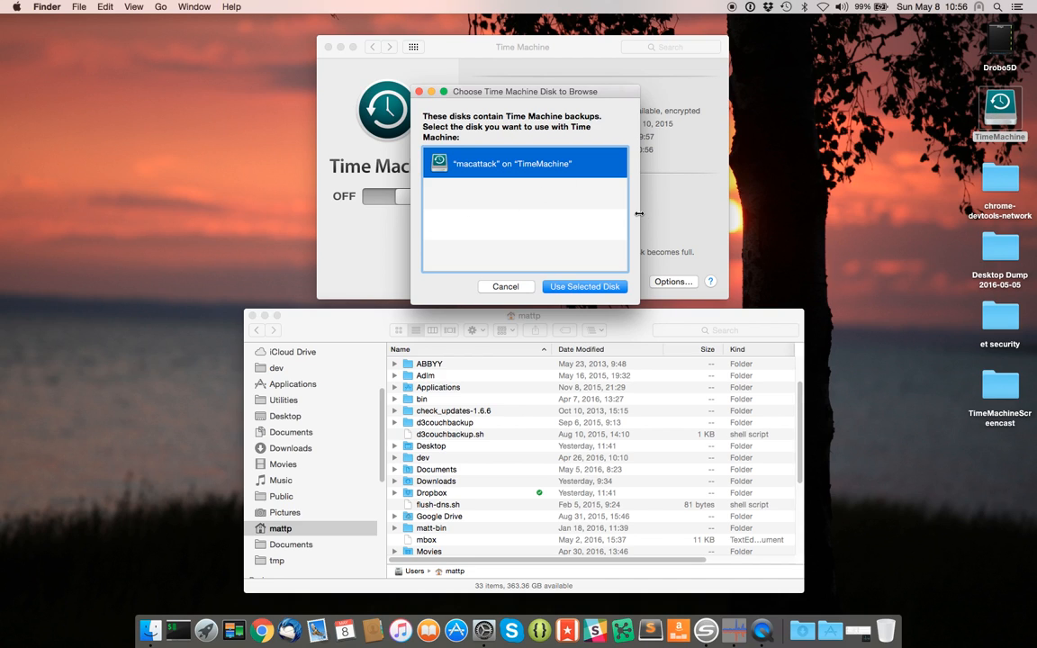
pyautogui.moveTo(940, 168)
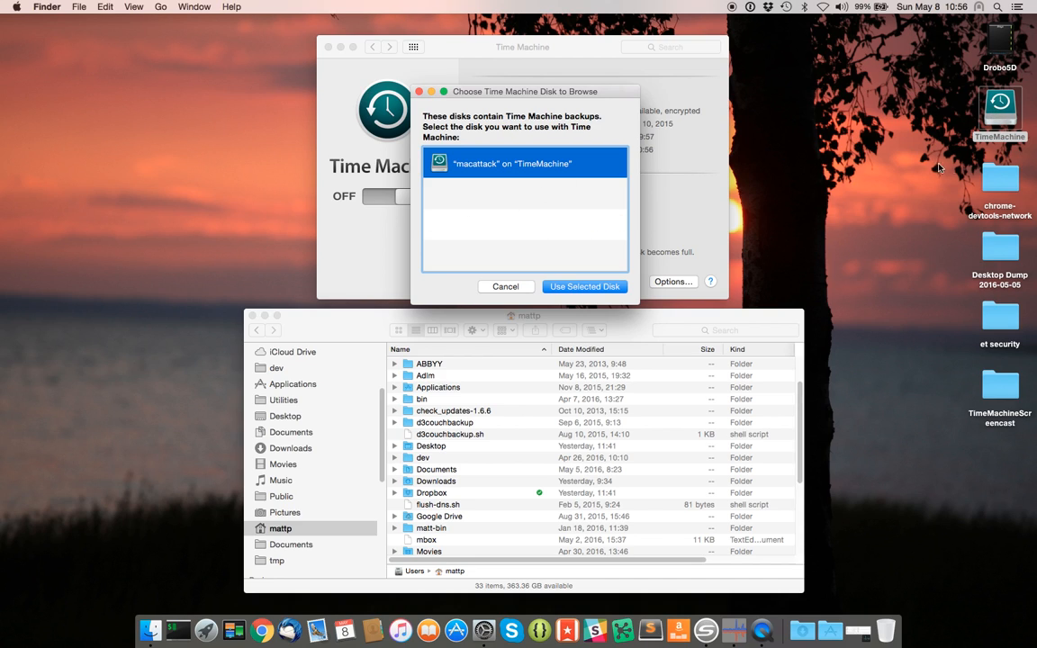
pyautogui.click(583, 286)
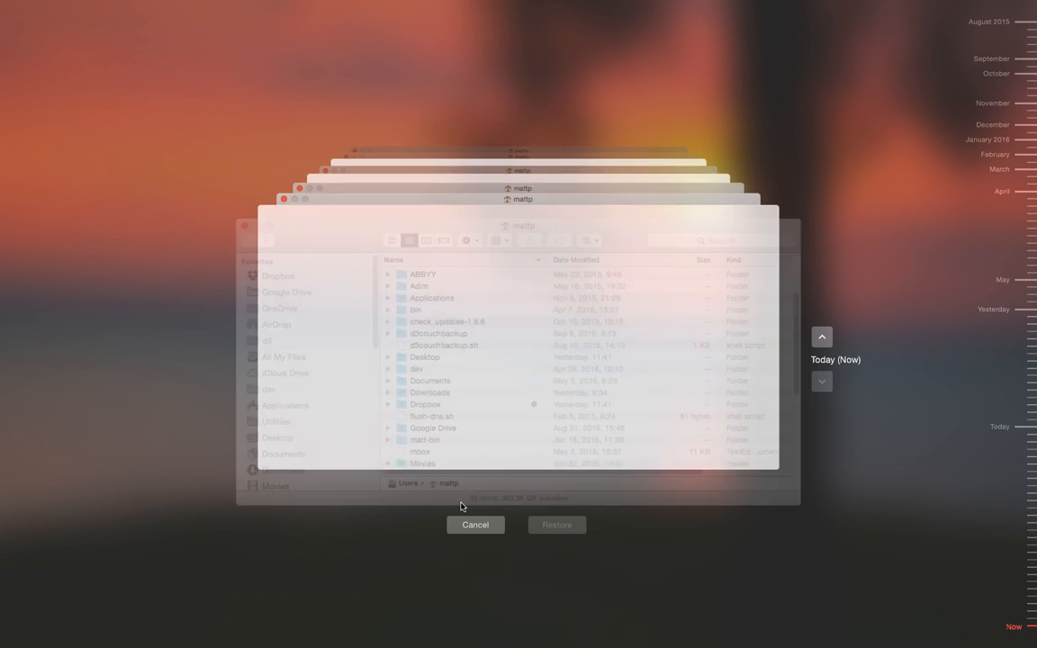
pyautogui.click(475, 526)
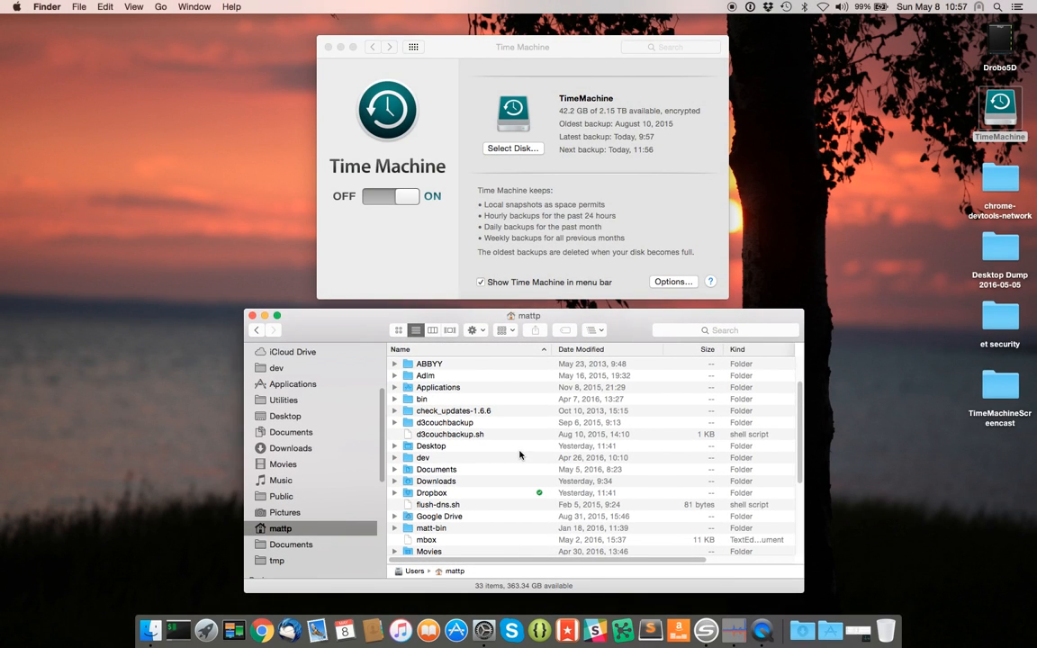
pyautogui.moveTo(284, 518)
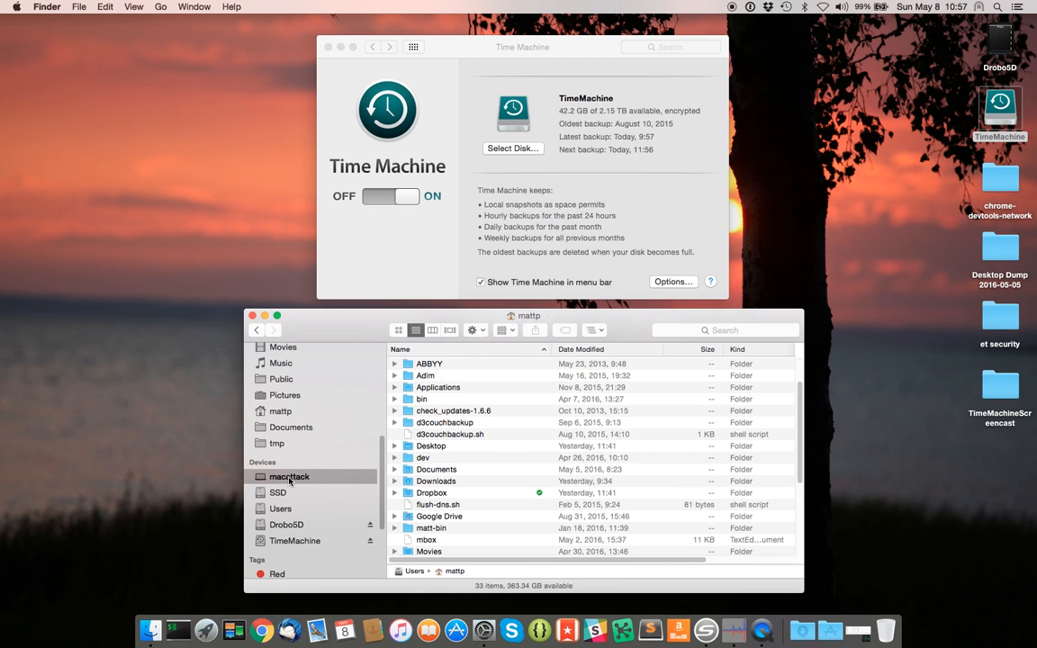
pyautogui.click(288, 475)
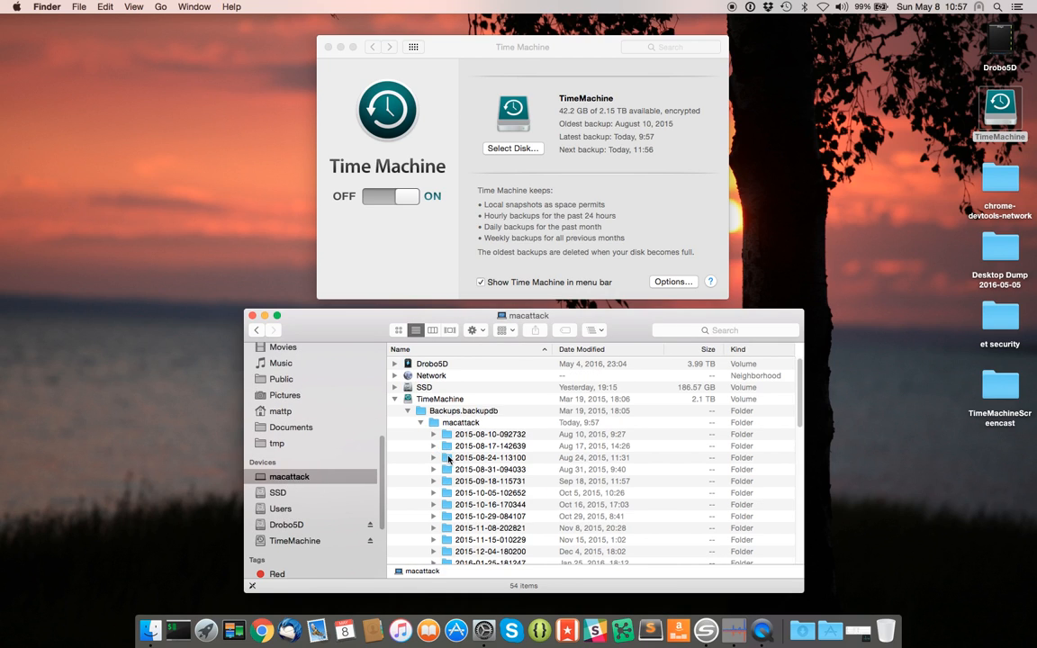
pyautogui.click(489, 457)
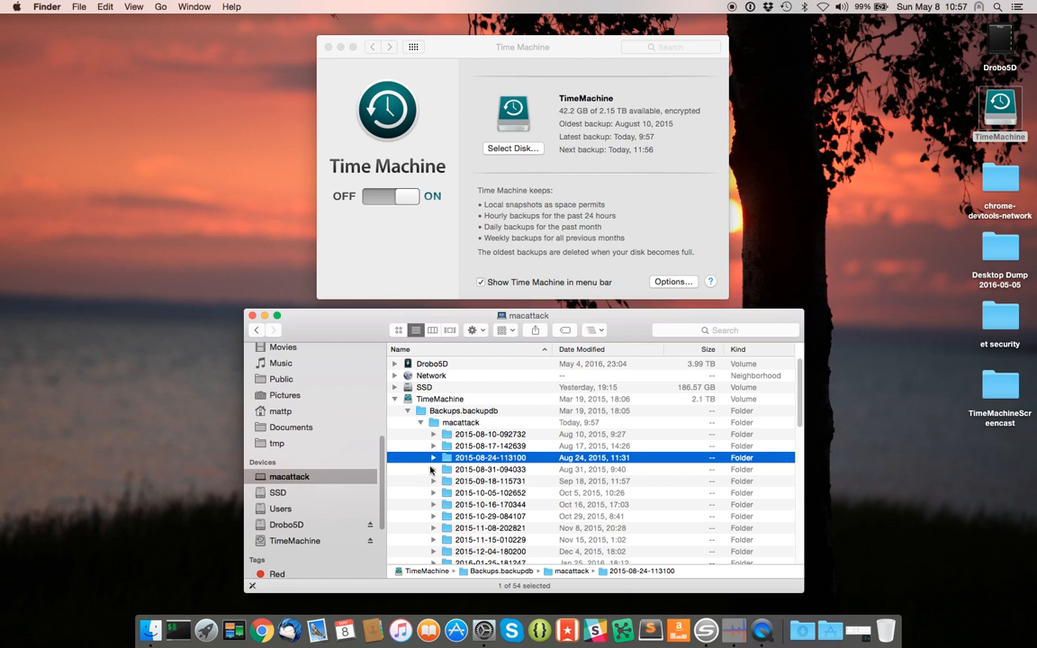
pyautogui.click(432, 457)
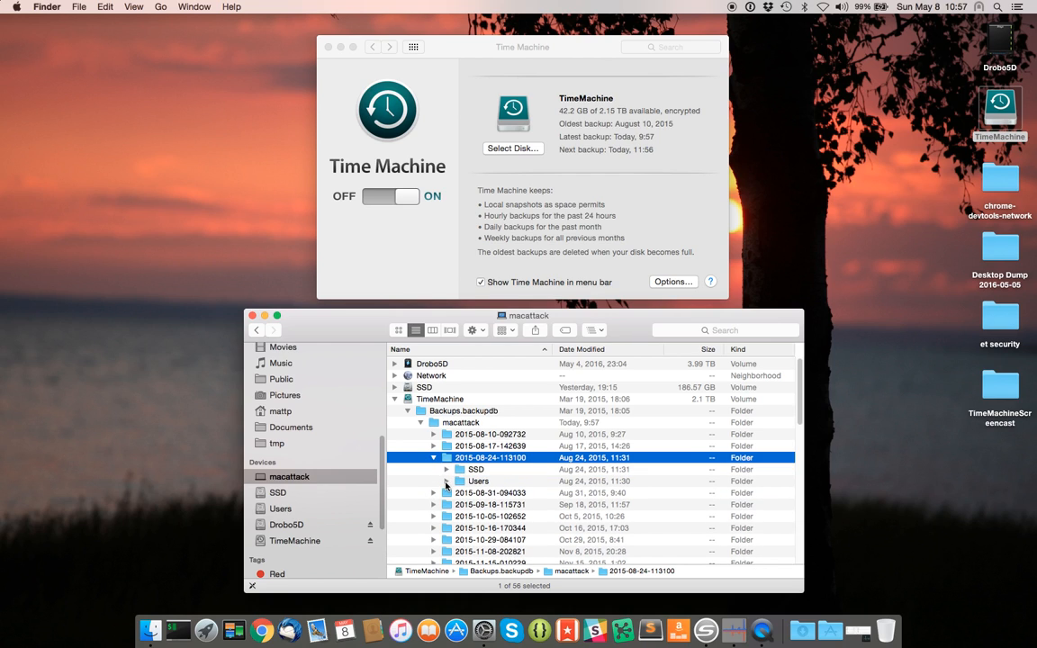
pyautogui.moveTo(441, 486)
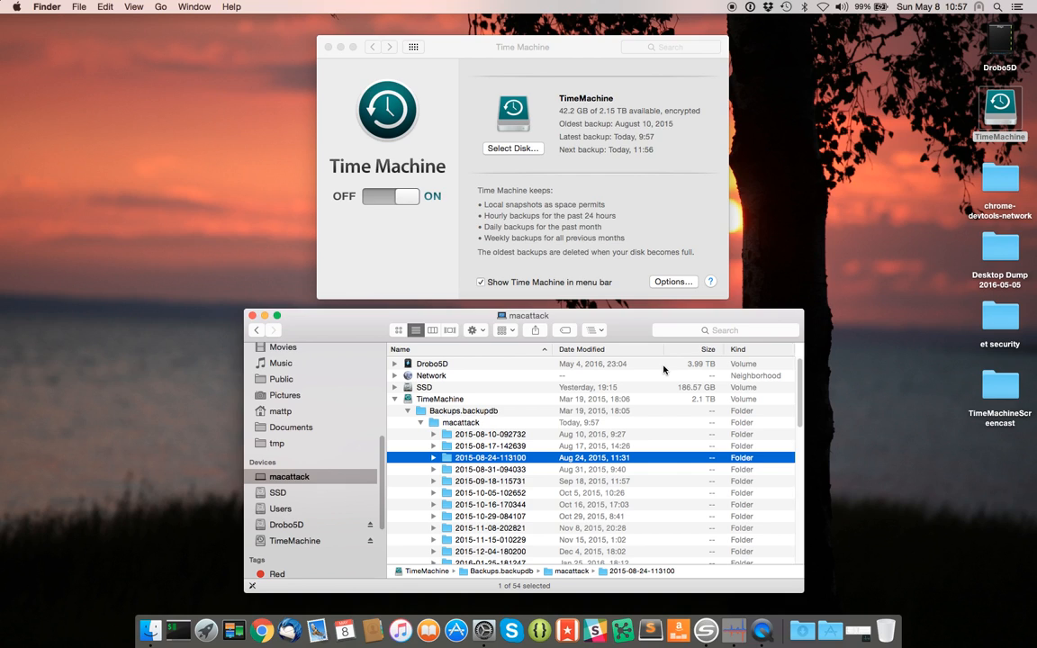
pyautogui.moveTo(763, 331)
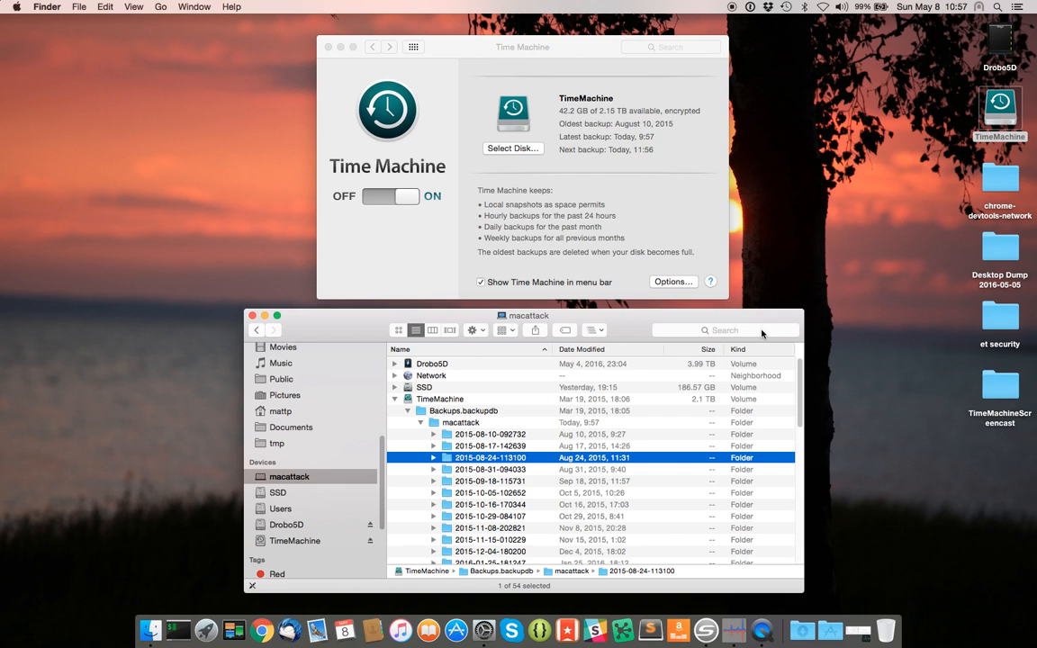
pyautogui.moveTo(788, 277)
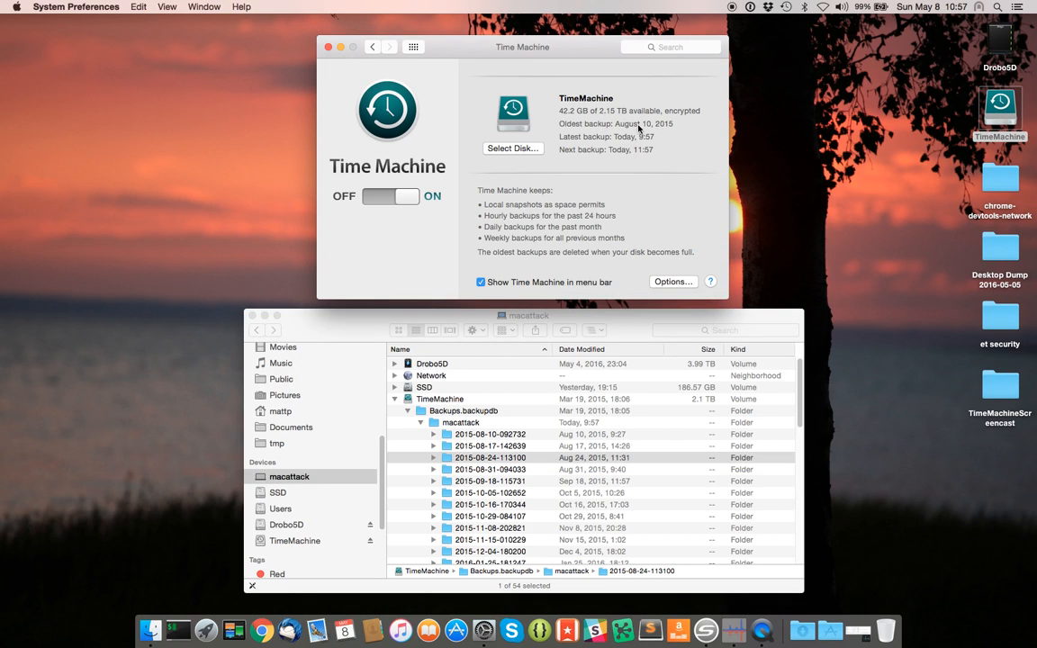
pyautogui.moveTo(634, 151)
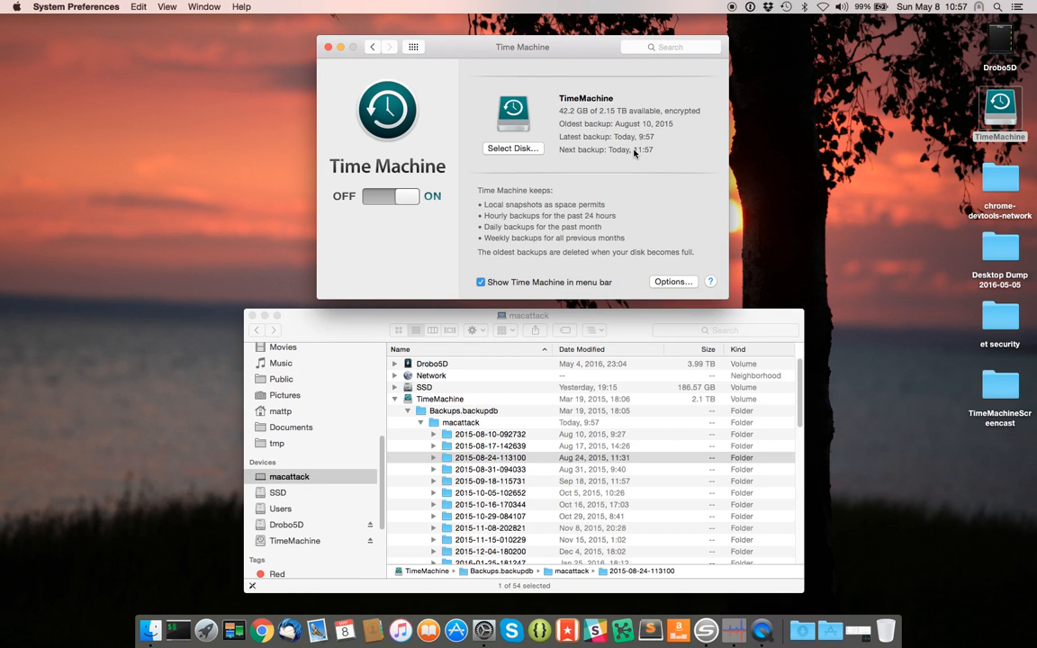
pyautogui.moveTo(628, 166)
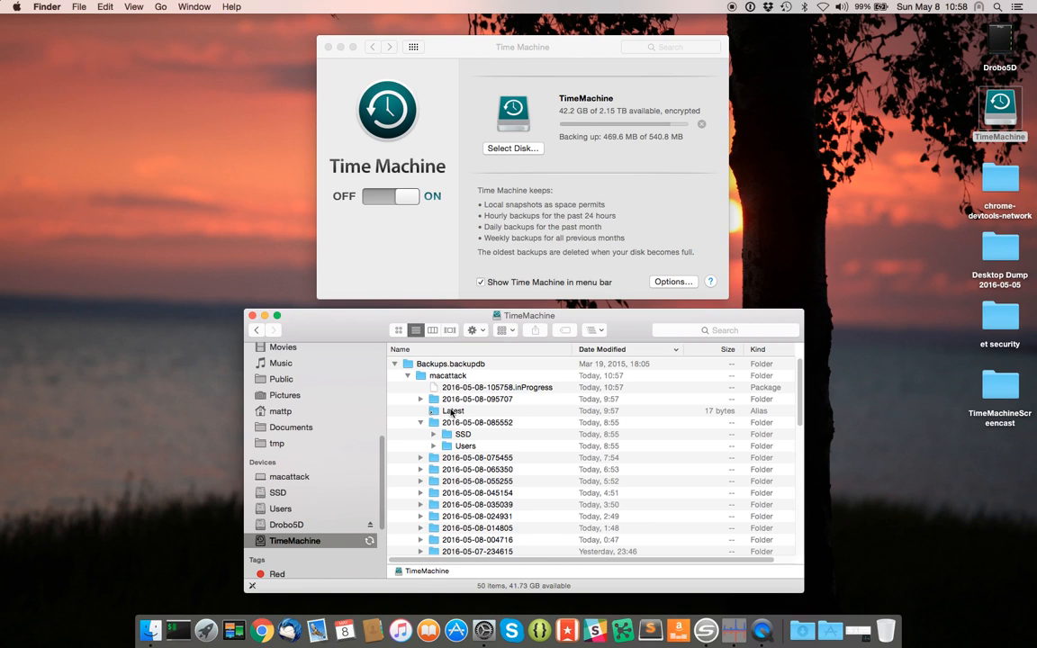
# Step: Select the 2016-05-08-105758.inProgress backup under macattack while the backup keeps copying
pyautogui.click(497, 387)
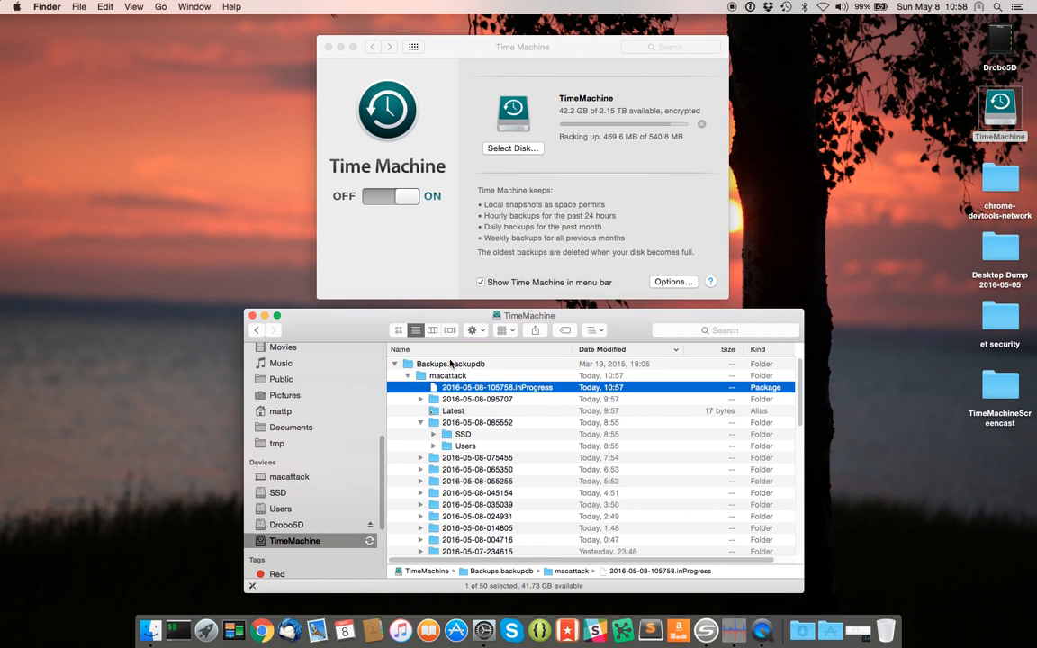
pyautogui.moveTo(598, 384)
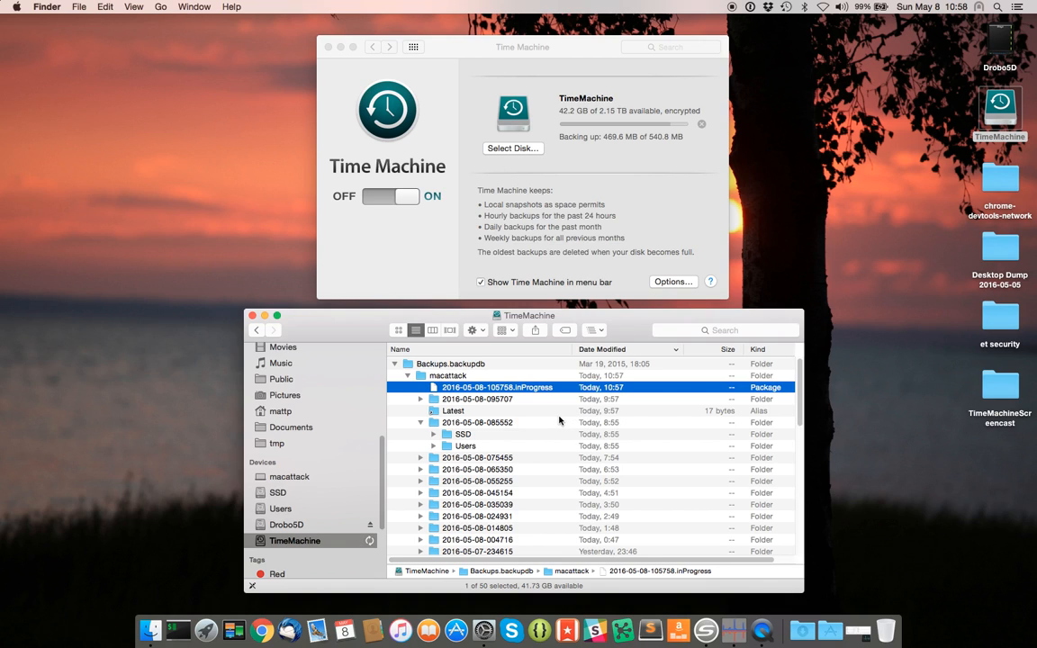
pyautogui.moveTo(464, 404)
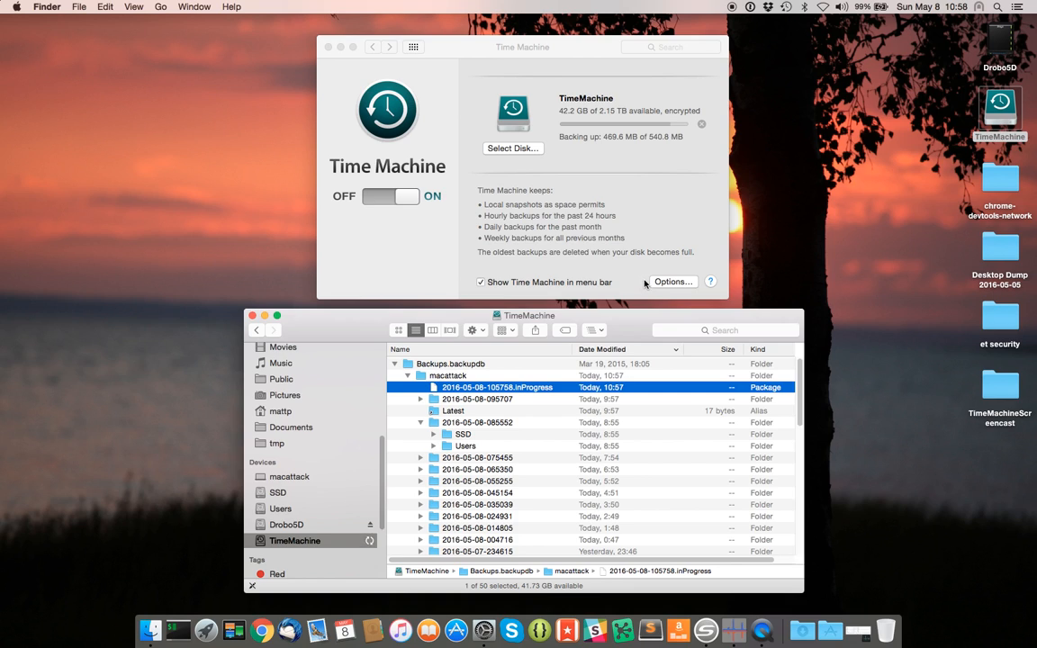
pyautogui.moveTo(666, 209)
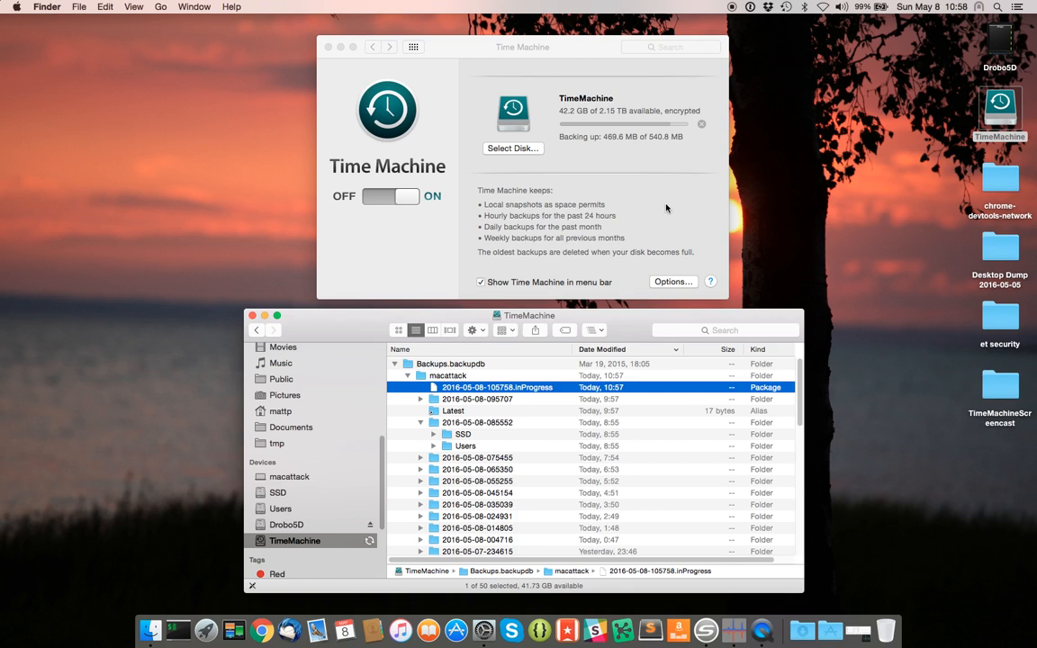
pyautogui.moveTo(730, 25)
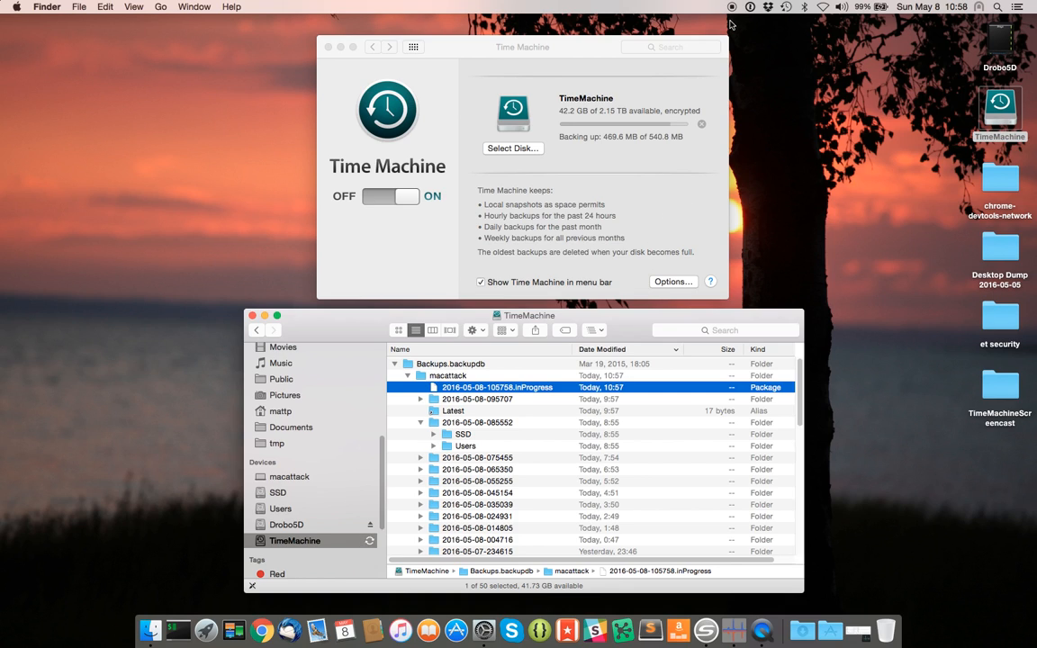